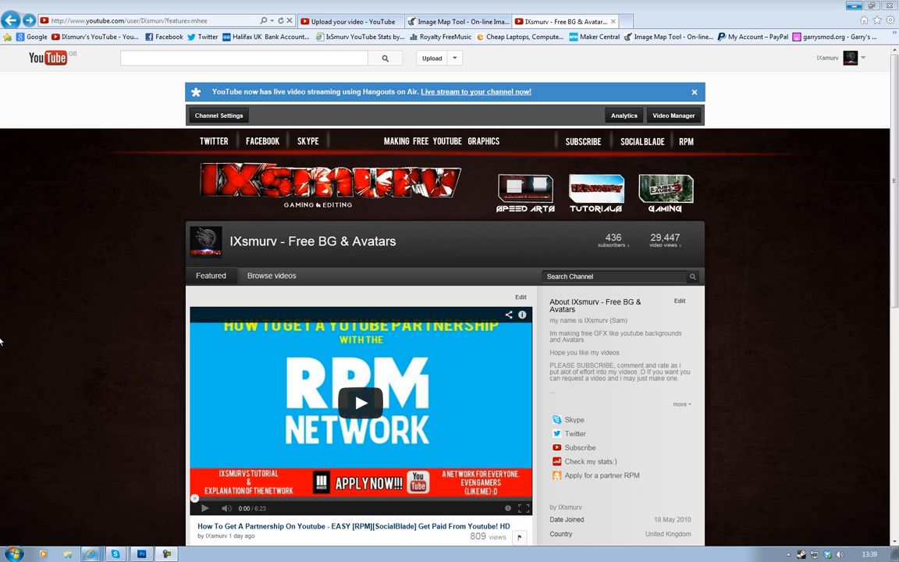
pyautogui.moveTo(8, 337)
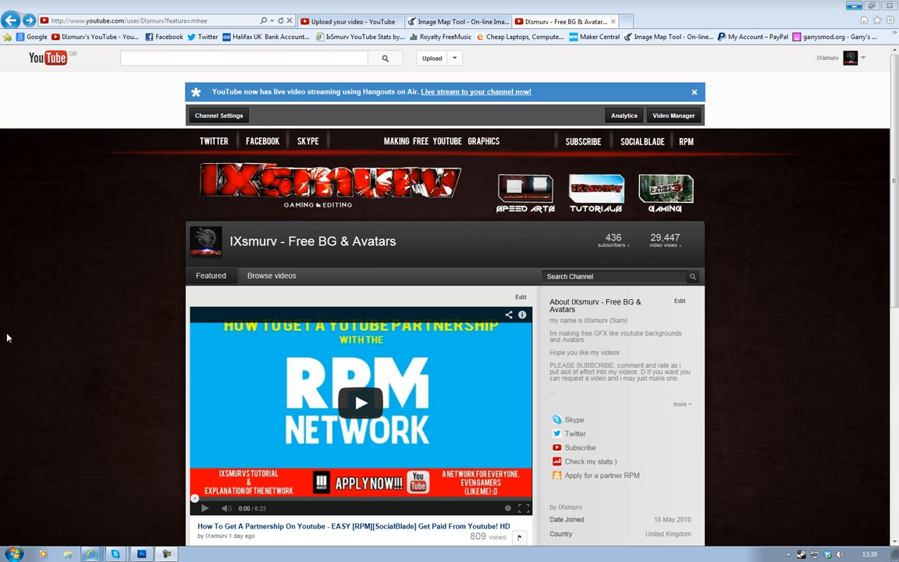
pyautogui.moveTo(521, 148)
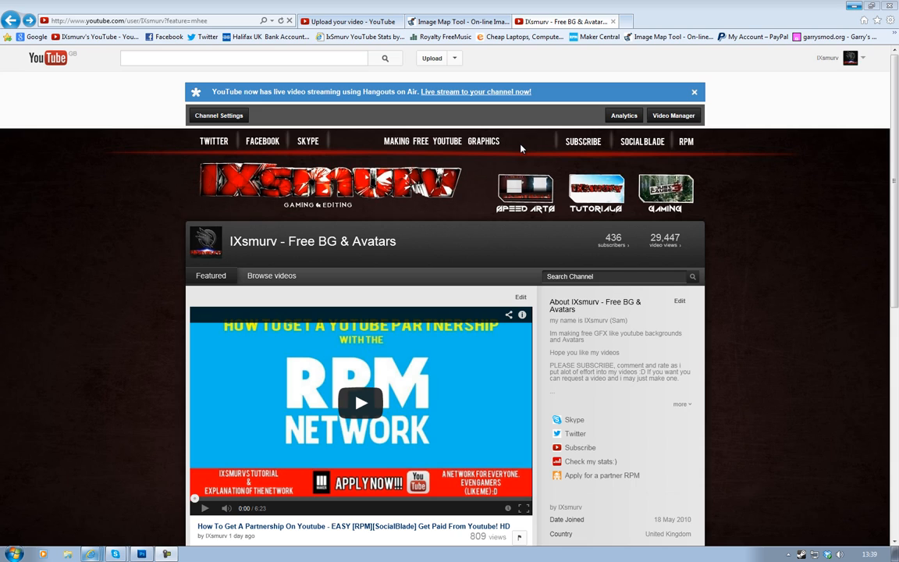
pyautogui.moveTo(212, 144)
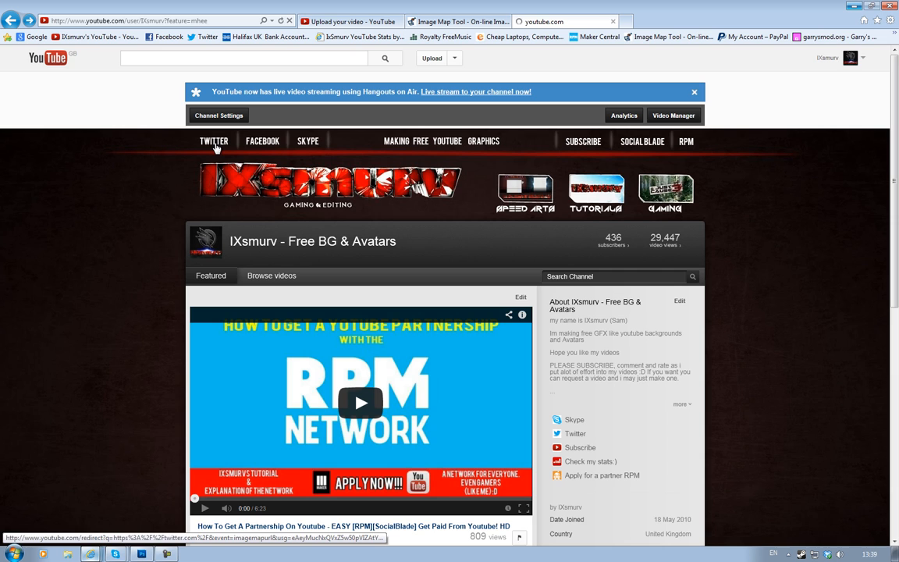
# Follow the channel banner's TWITTER link so the Twitter feed opens in a new tab.
pyautogui.click(214, 141)
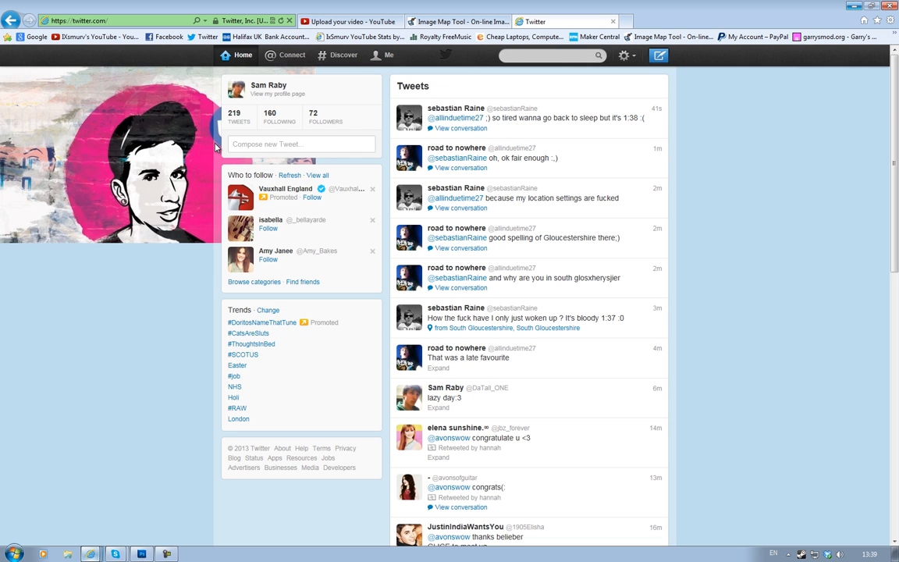
pyautogui.click(456, 22)
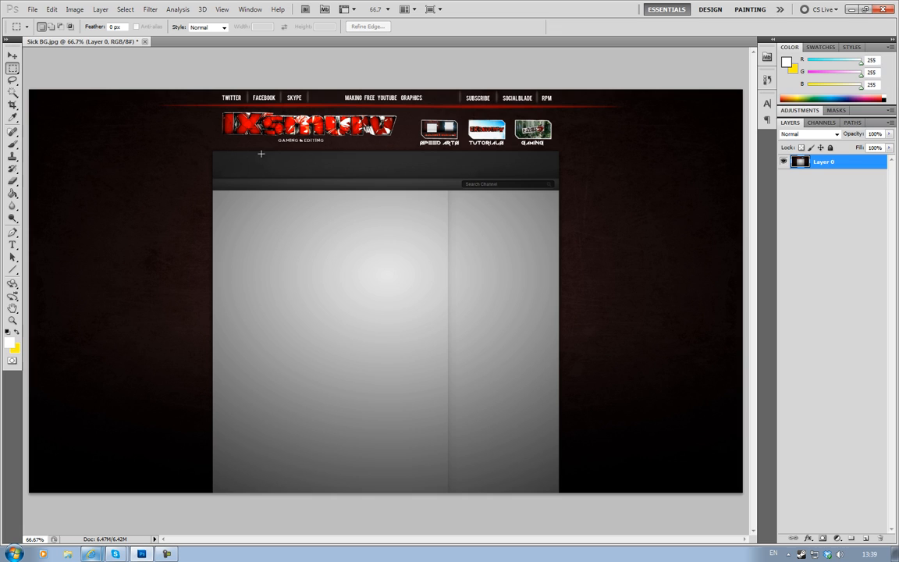
pyautogui.moveTo(291, 158)
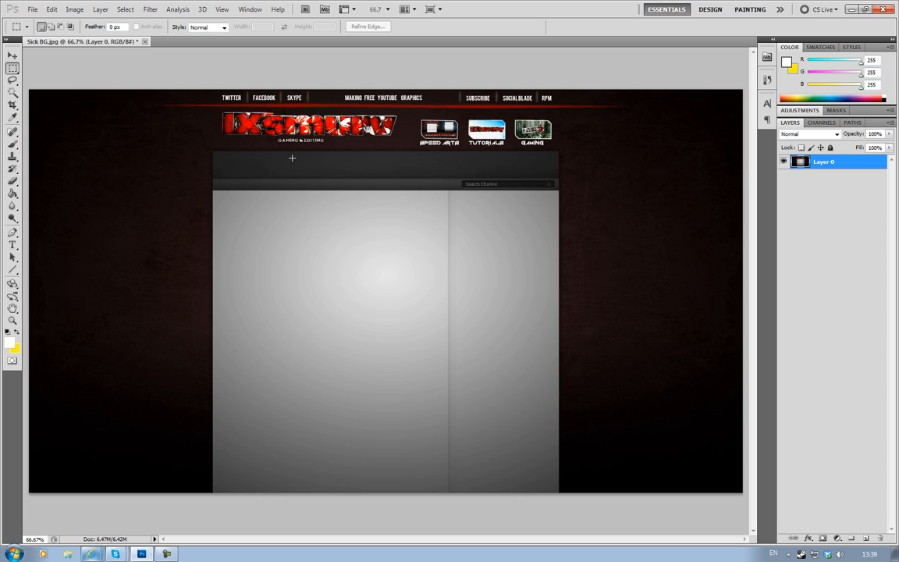
# Marquee-select the header strip with links, logo and thumbnails across the top of the design.
pyautogui.moveTo(294, 97); pyautogui.dragTo(601, 170)
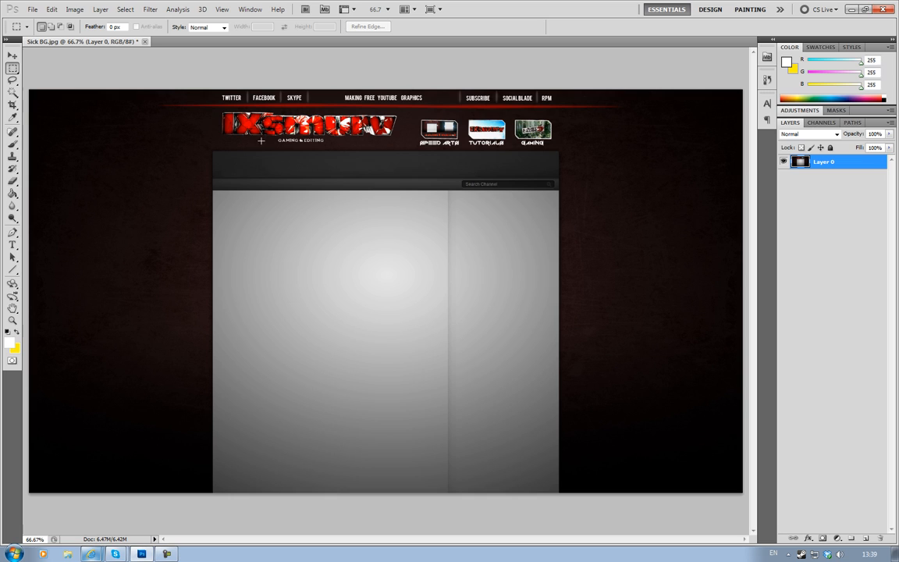
pyautogui.moveTo(210, 88)
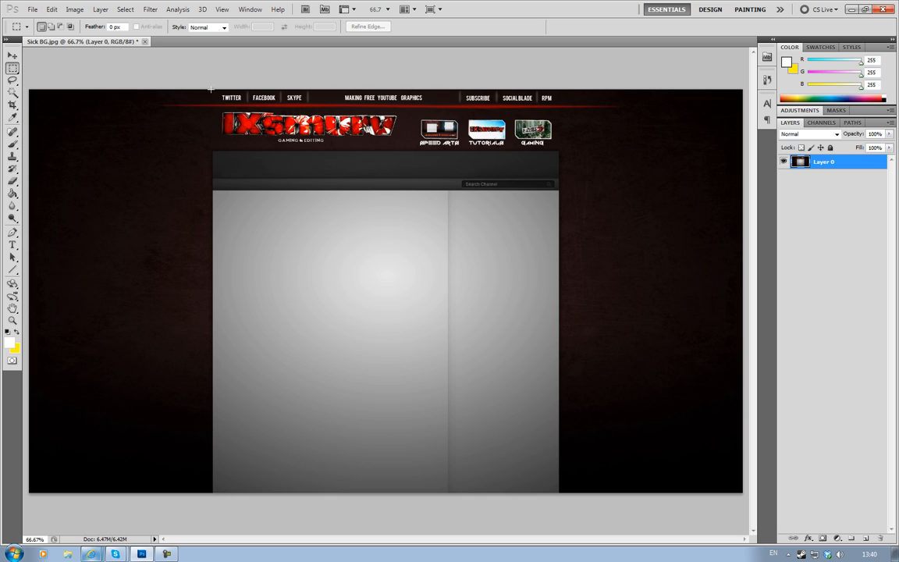
pyautogui.moveTo(212, 90)
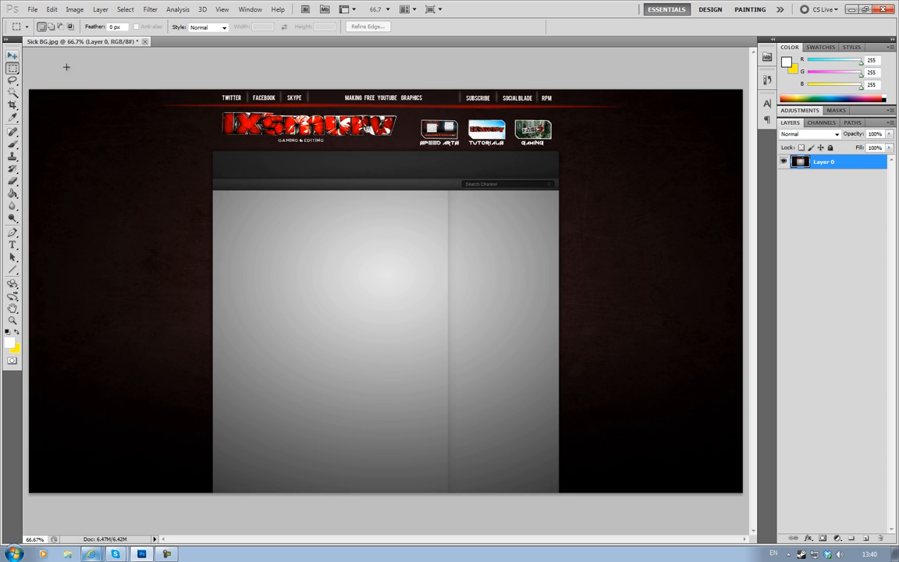
pyautogui.moveTo(211, 97)
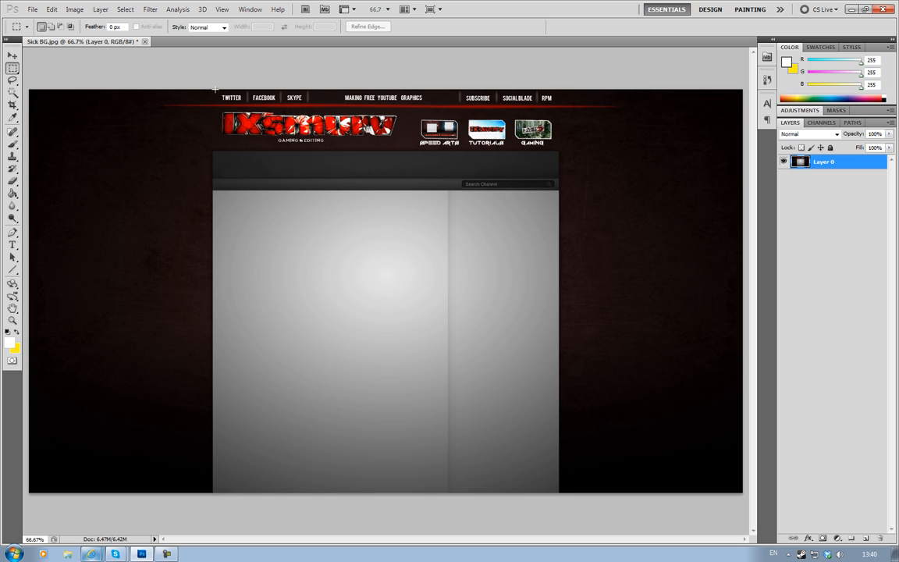
pyautogui.moveTo(215, 87); pyautogui.dragTo(275, 146)
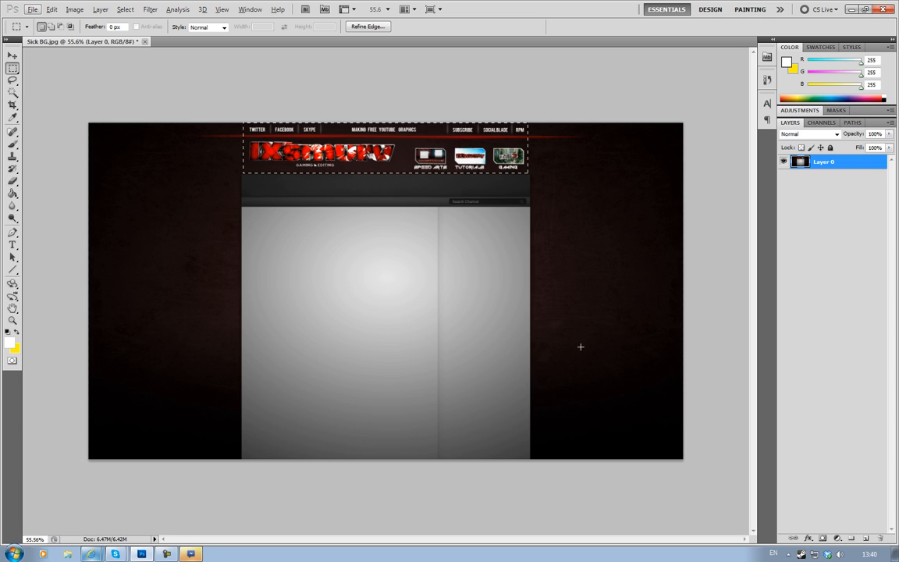
pyautogui.moveTo(29, 51)
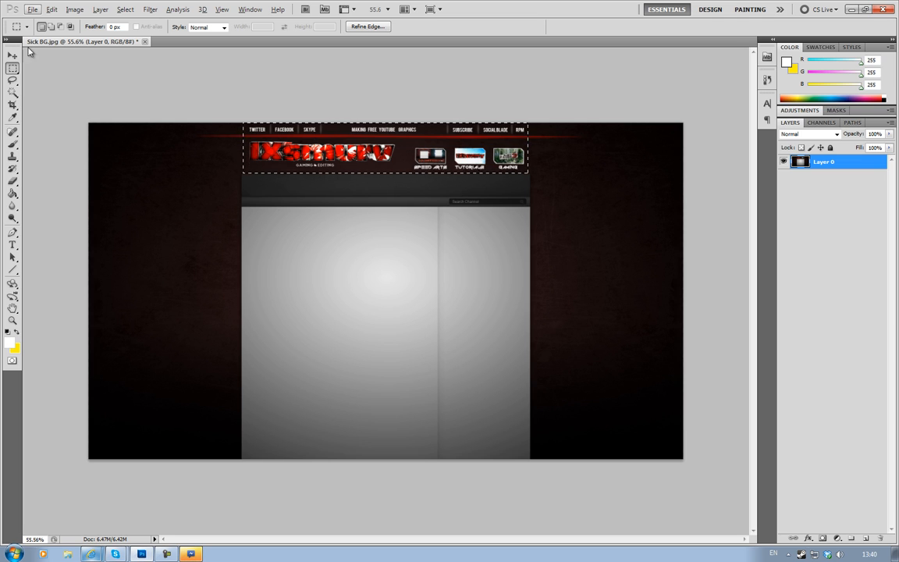
# Dismiss the locked-layer warning and unlock the background layer of the design.
pyautogui.click(52, 10)
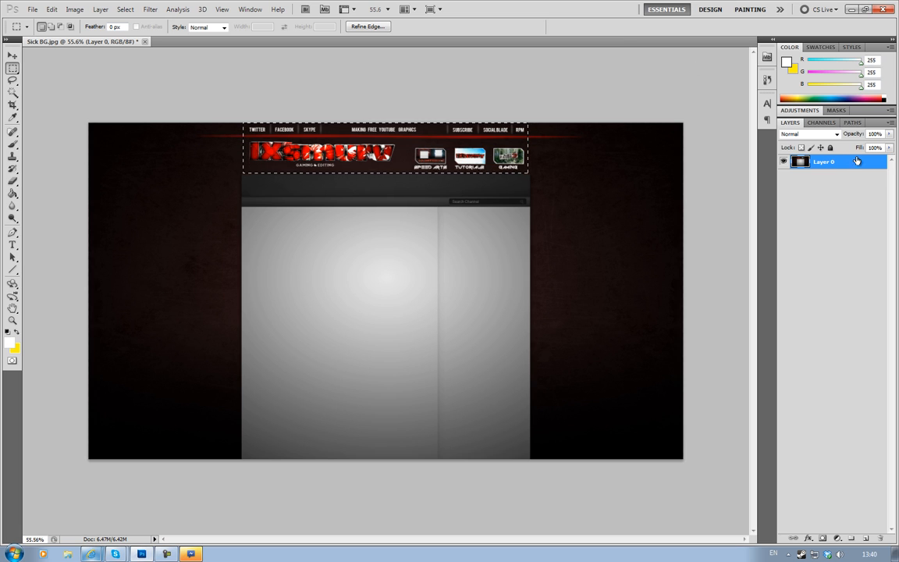
pyautogui.rightClick(824, 161)
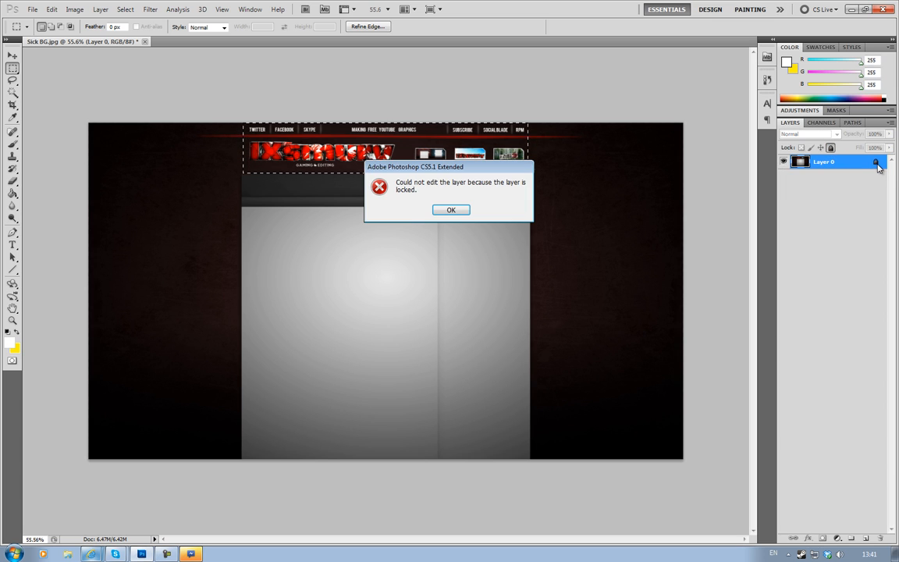
pyautogui.click(449, 209)
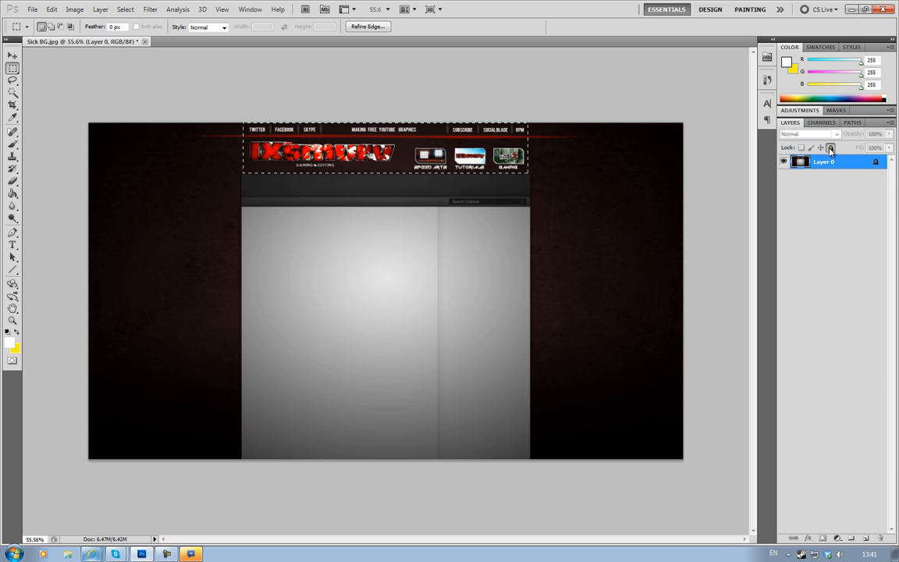
pyautogui.click(51, 10)
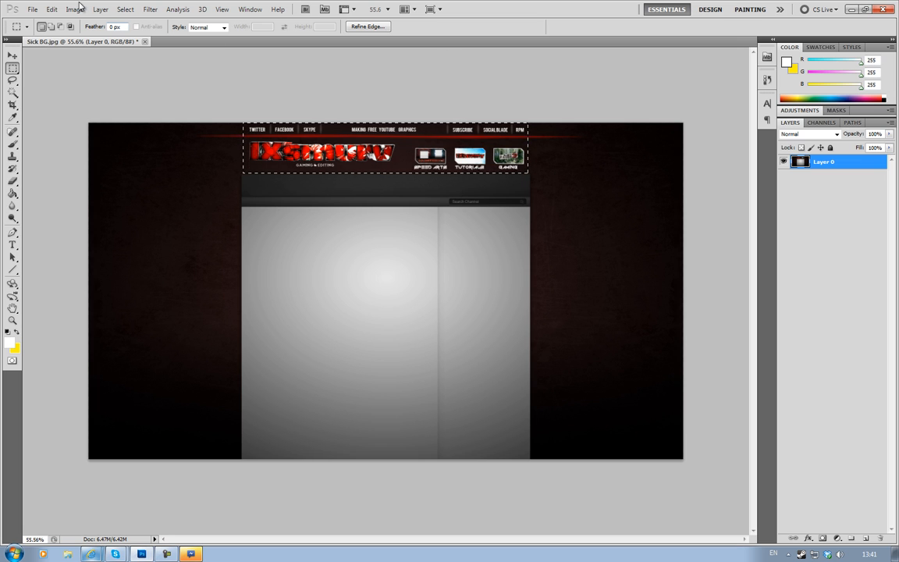
# Copy the selected strip into a new Clipboard-sized 956 by 170 pixel document as an editable layer.
pyautogui.click(33, 9)
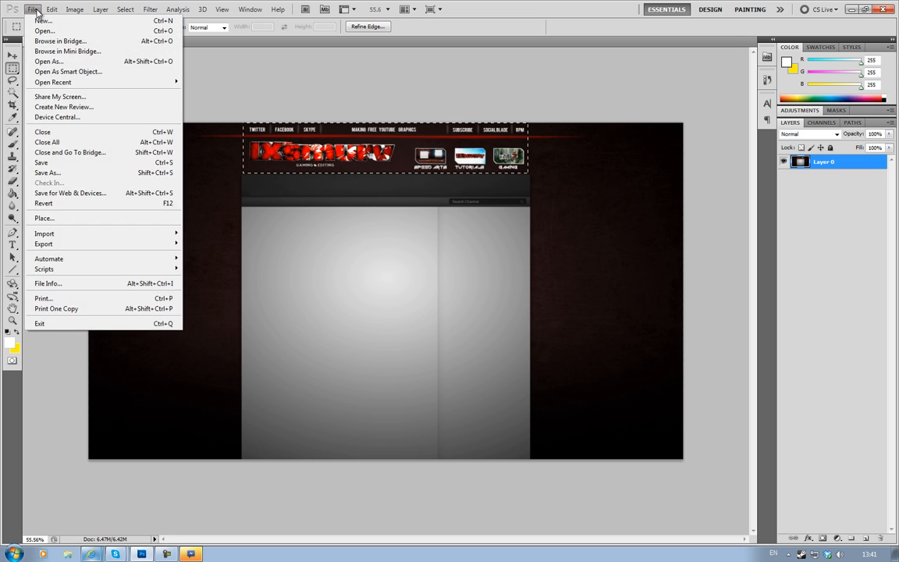
pyautogui.click(44, 20)
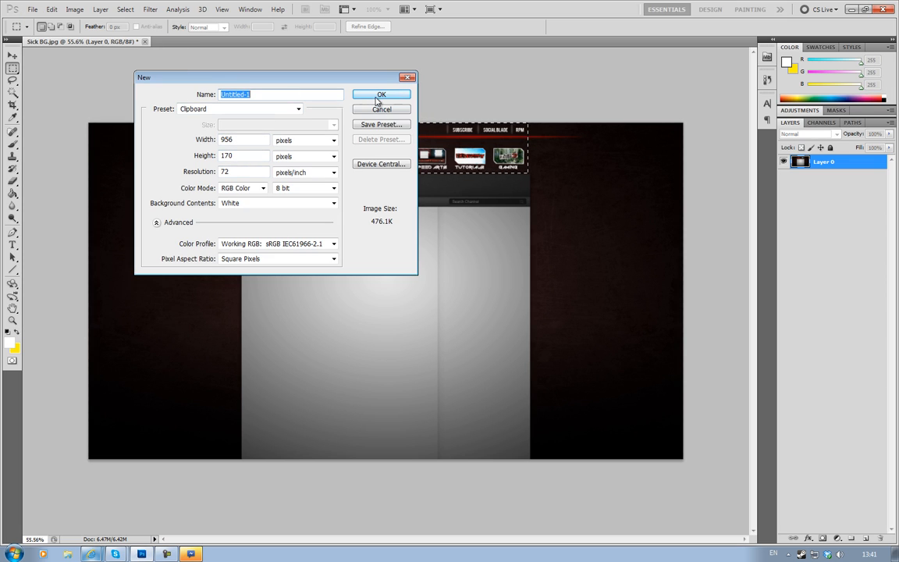
pyautogui.click(380, 95)
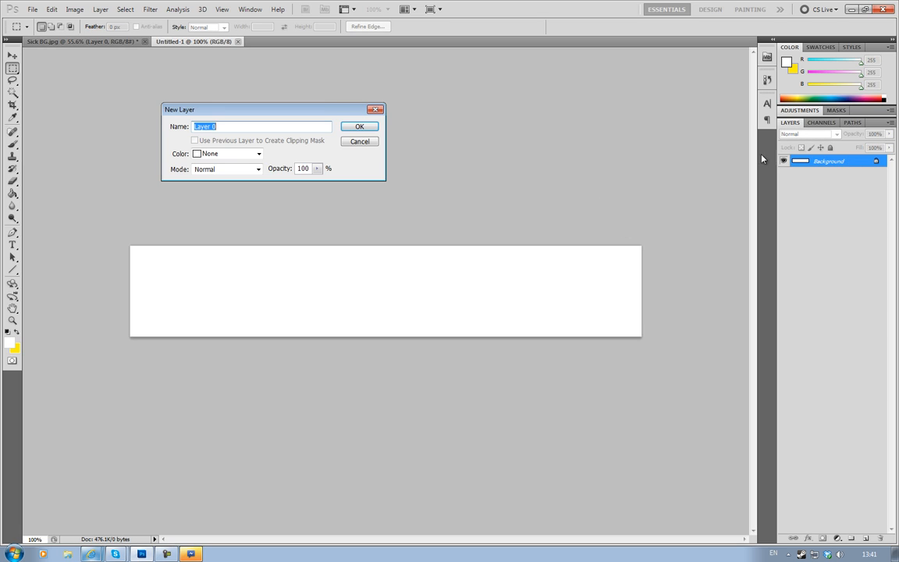
pyautogui.click(359, 126)
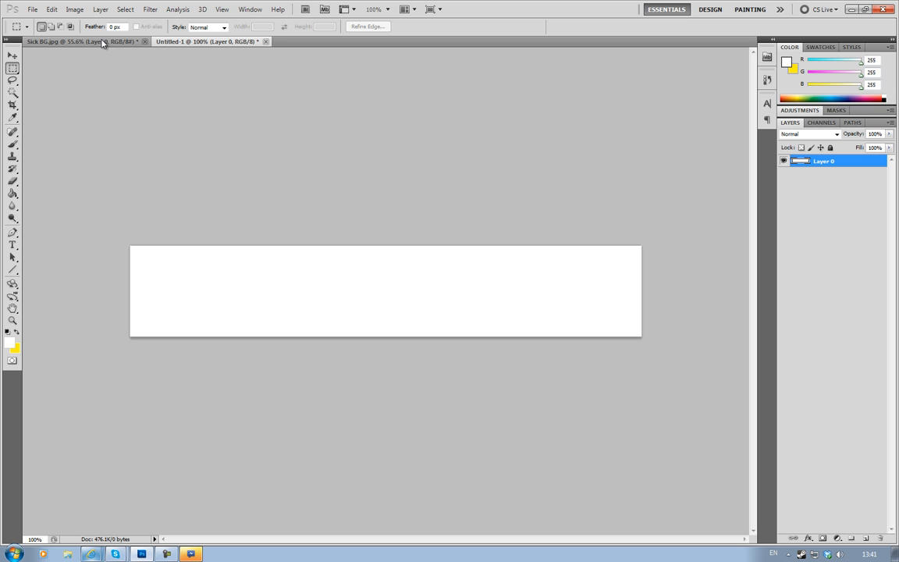
pyautogui.click(70, 41)
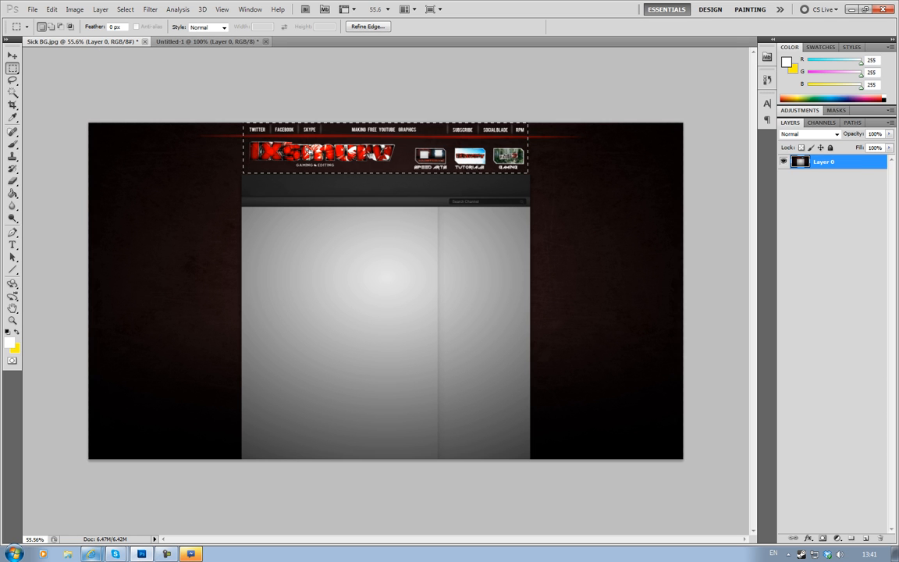
pyautogui.click(75, 9)
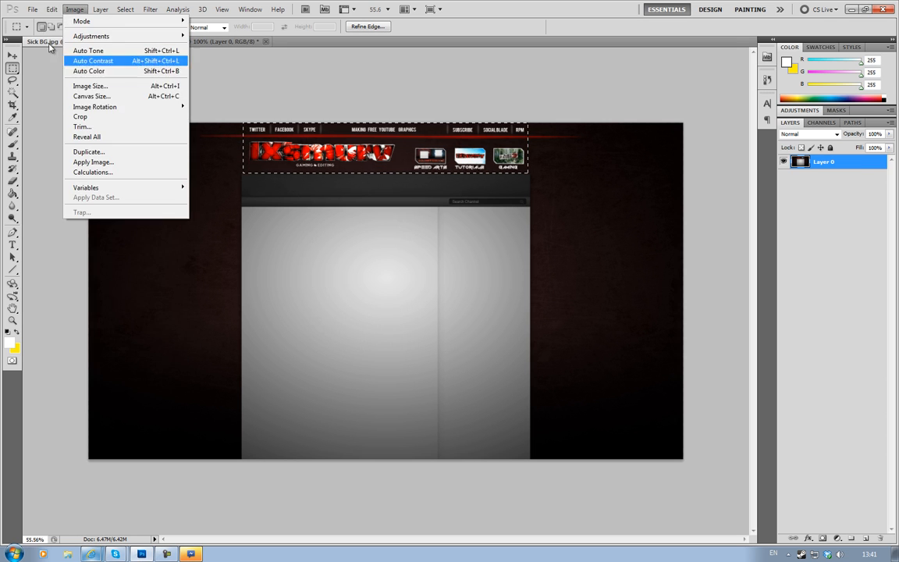
pyautogui.click(52, 9)
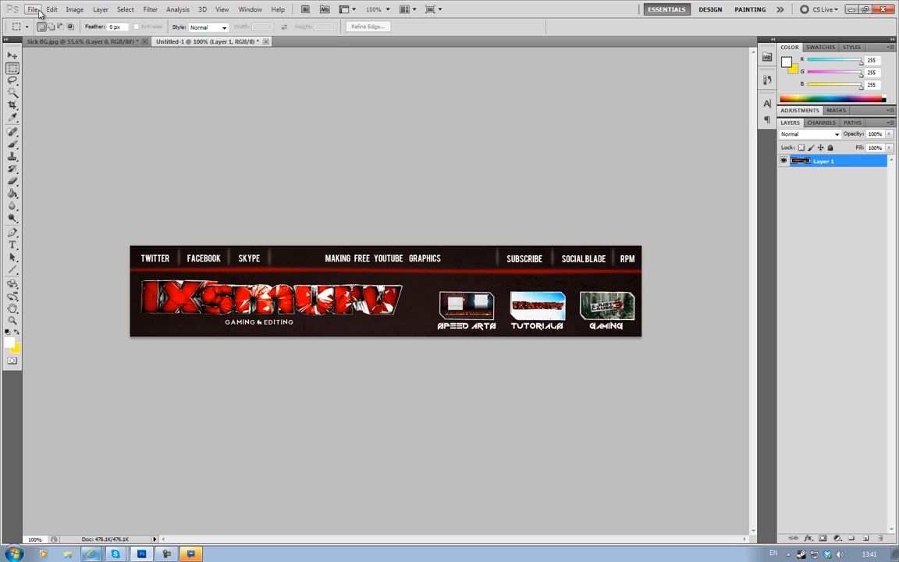
# In Save for Web & Devices choose the PNG-24 preset at 956 by 170 and proceed to saving.
pyautogui.click(51, 10)
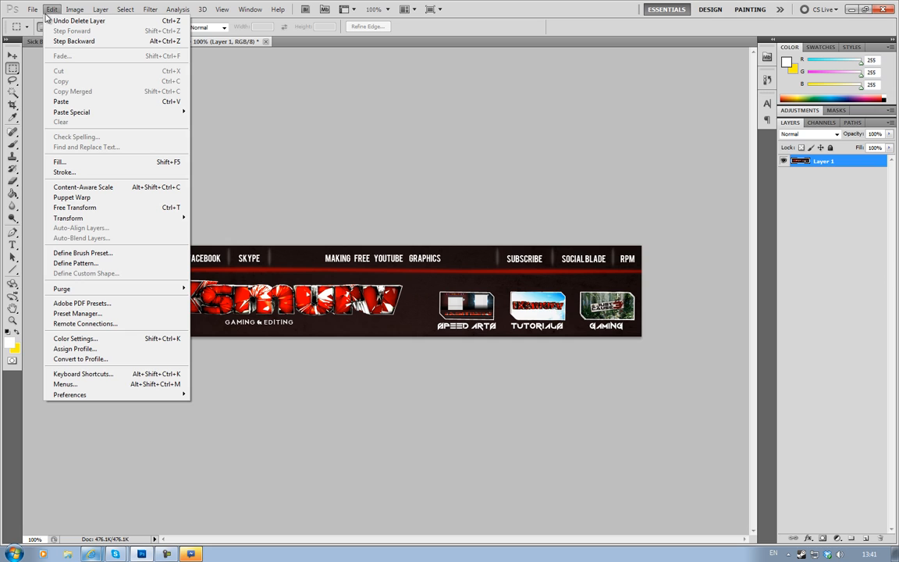
pyautogui.click(33, 10)
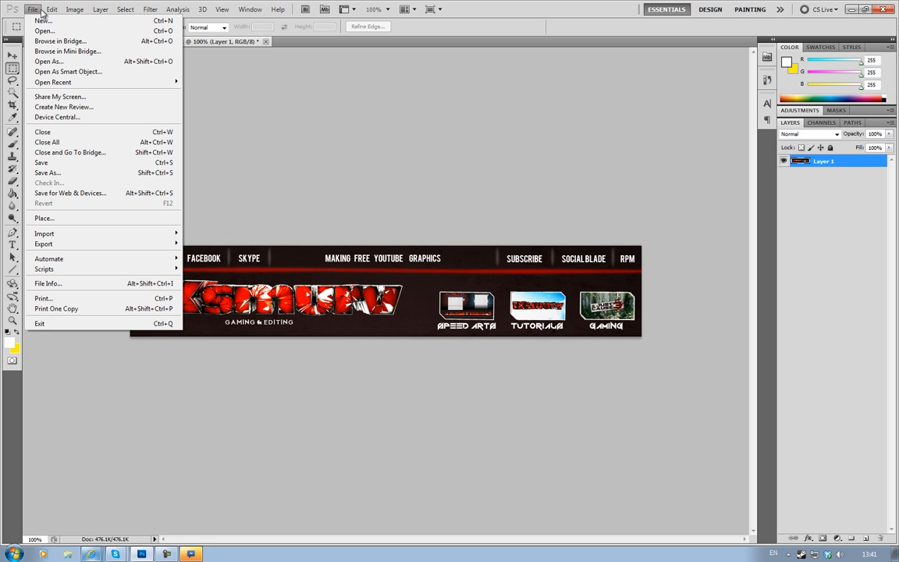
pyautogui.moveTo(70, 193)
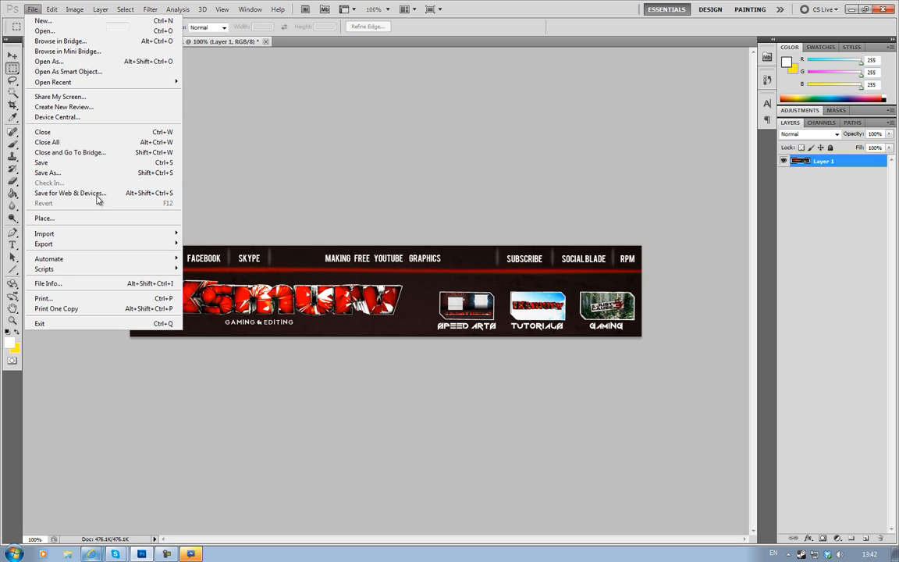
pyautogui.click(69, 194)
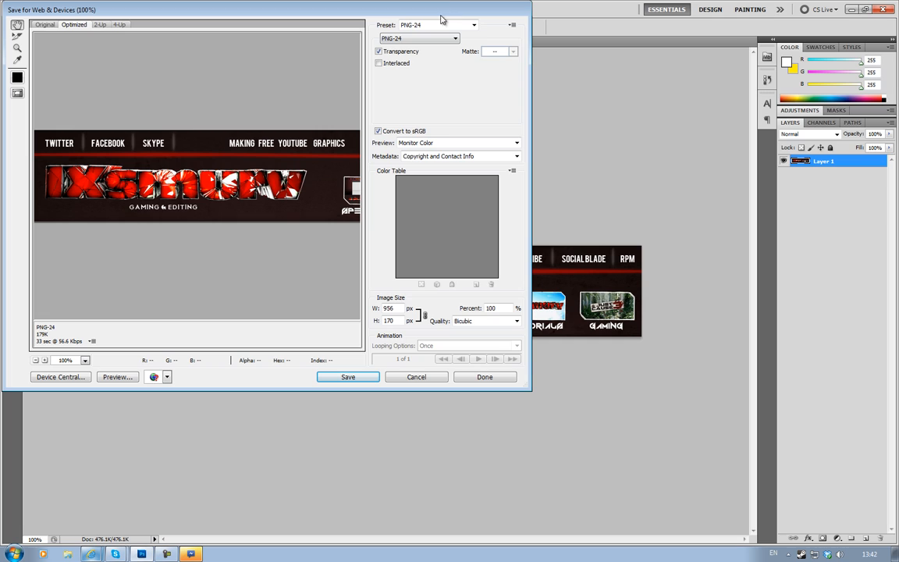
pyautogui.click(475, 25)
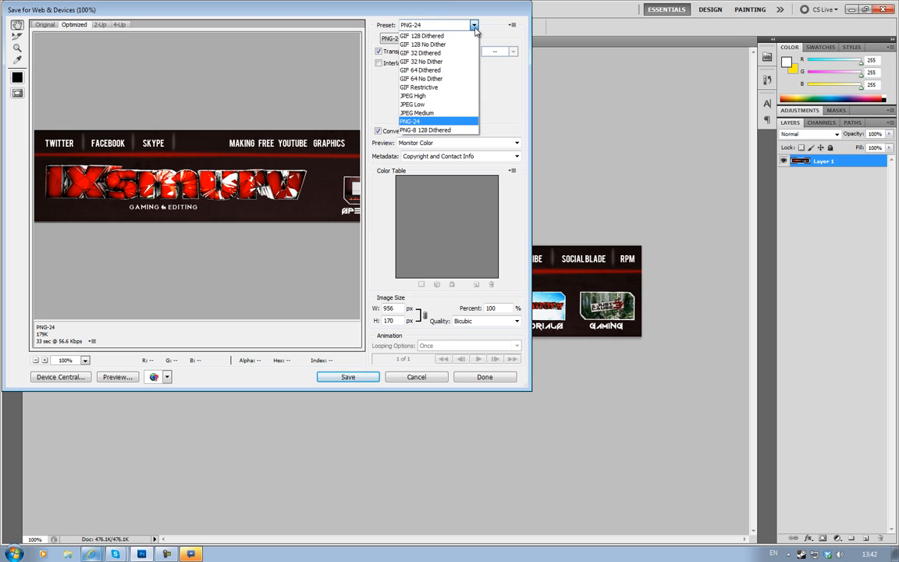
pyautogui.moveTo(425, 130)
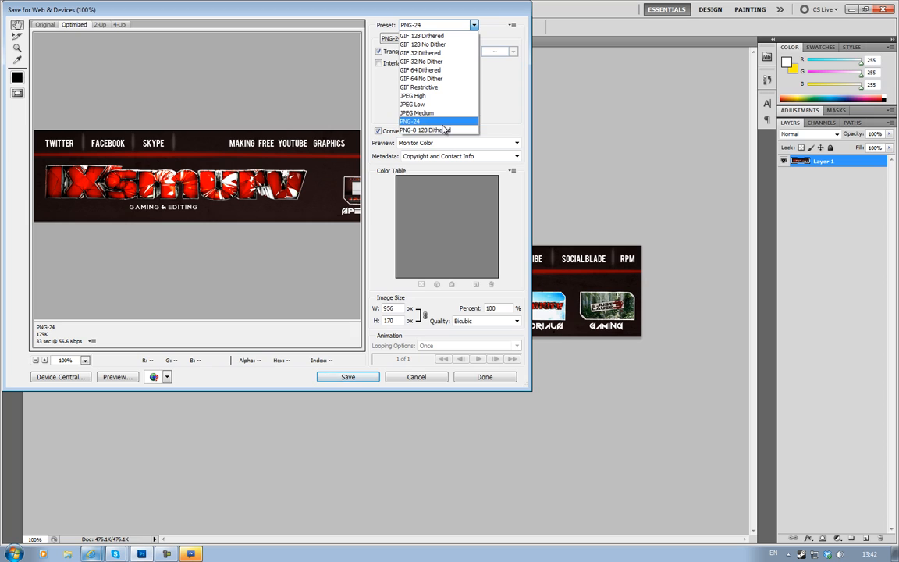
pyautogui.click(409, 122)
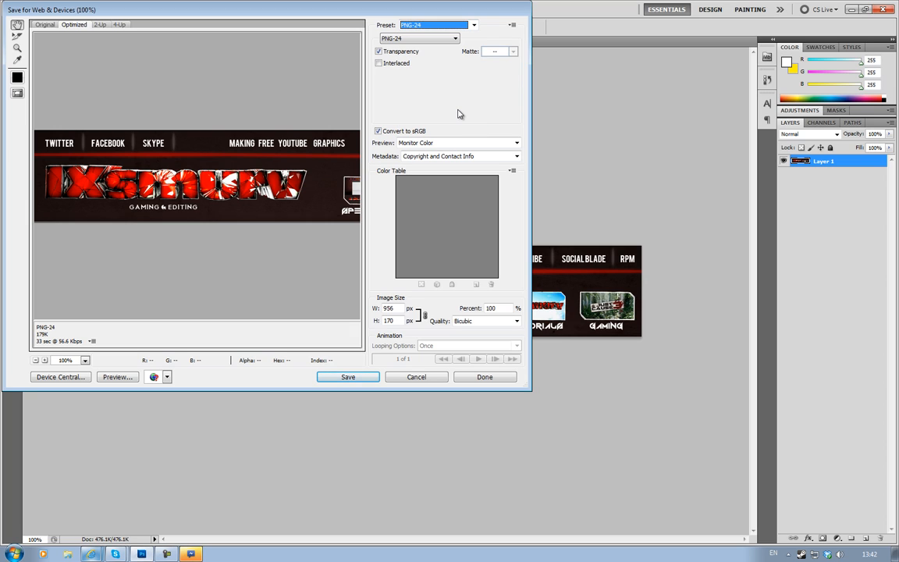
pyautogui.moveTo(408, 63)
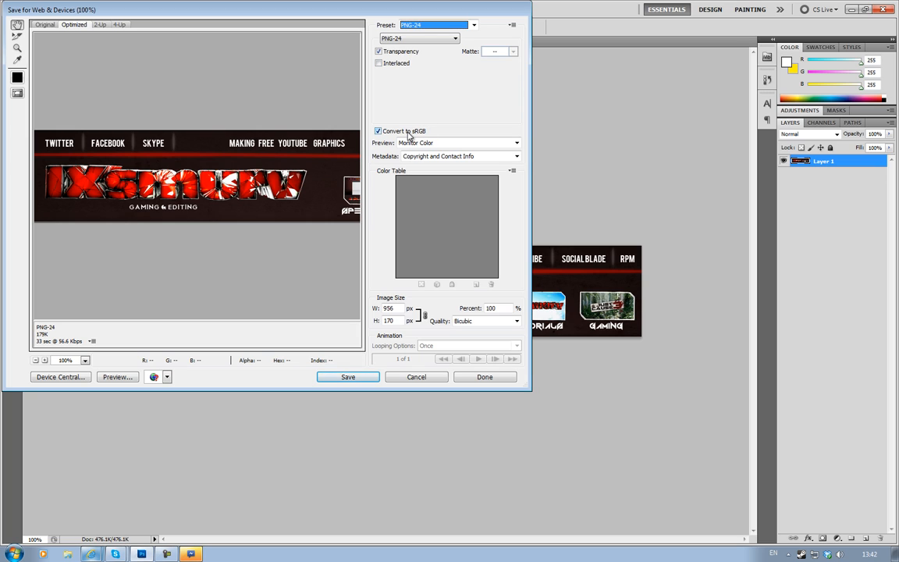
pyautogui.moveTo(507, 119)
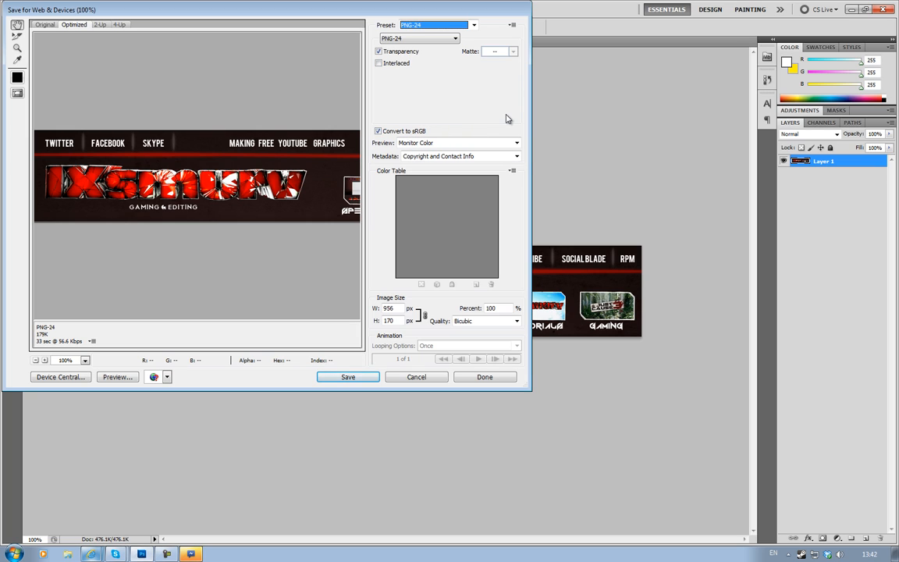
pyautogui.moveTo(327, 147)
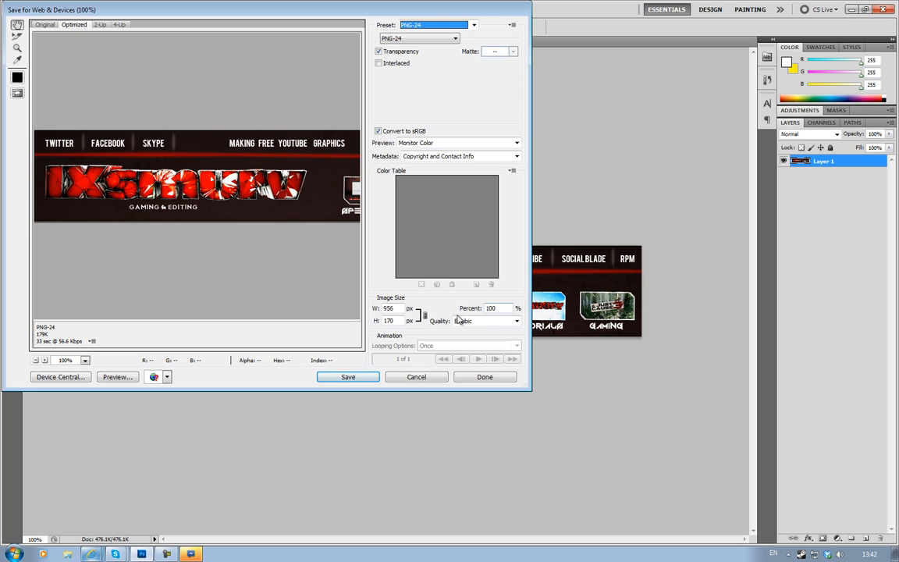
pyautogui.moveTo(481, 321)
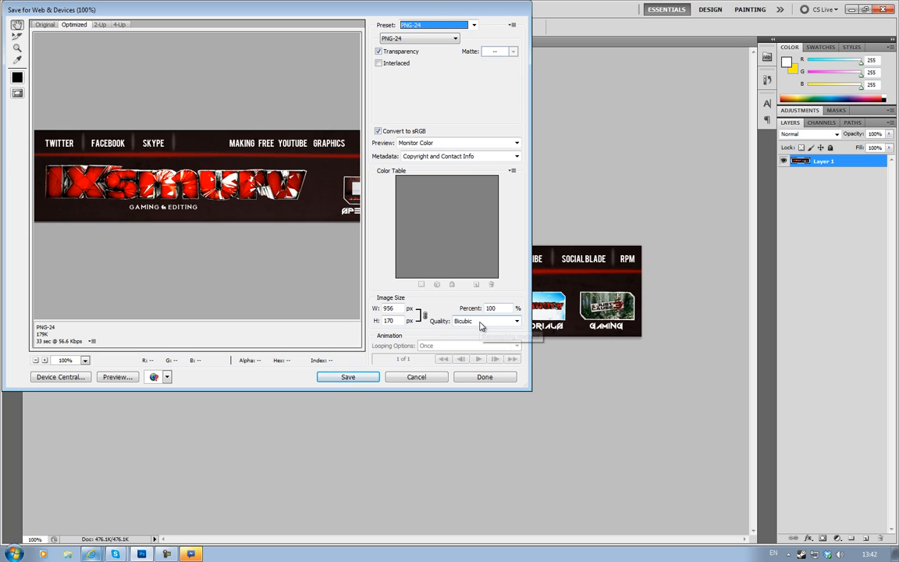
pyautogui.moveTo(481, 321)
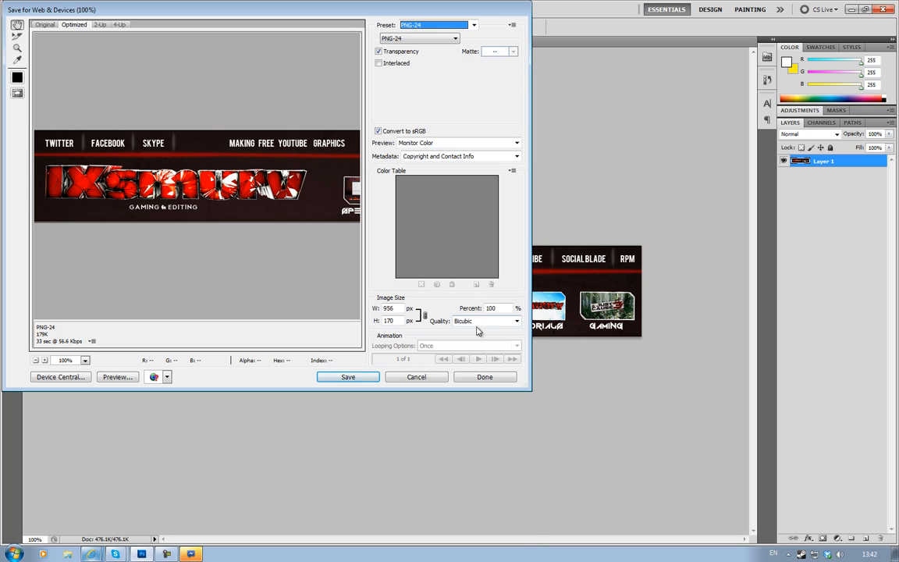
pyautogui.click(346, 376)
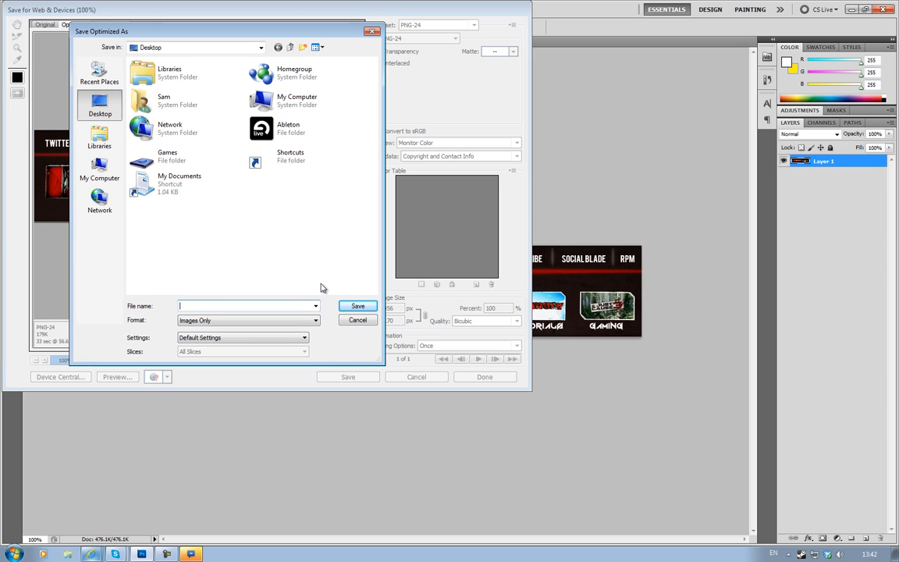
# Save the banner as TUTORIAL on the desktop, then quit discarding changes to Sick BG.jpg.
pyautogui.write('TUTORIAL')
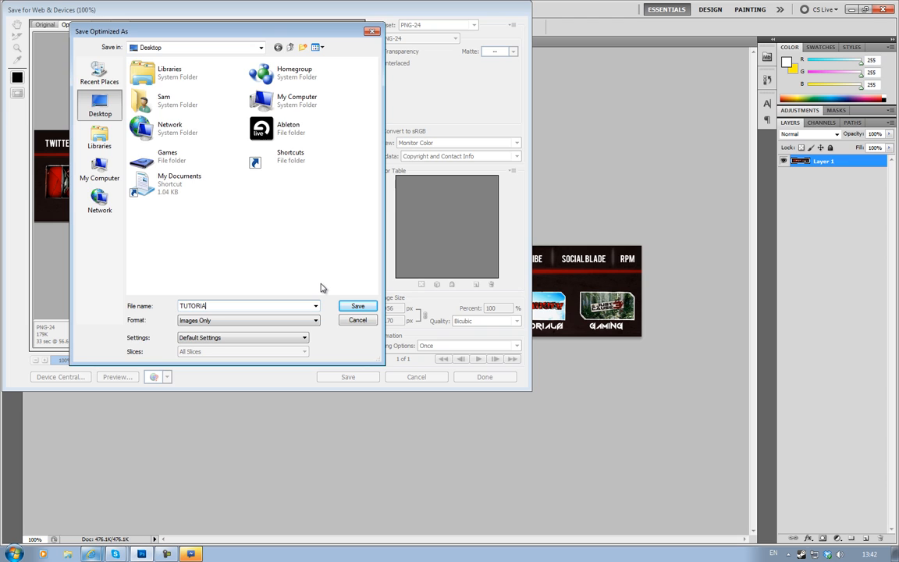
pyautogui.click(357, 305)
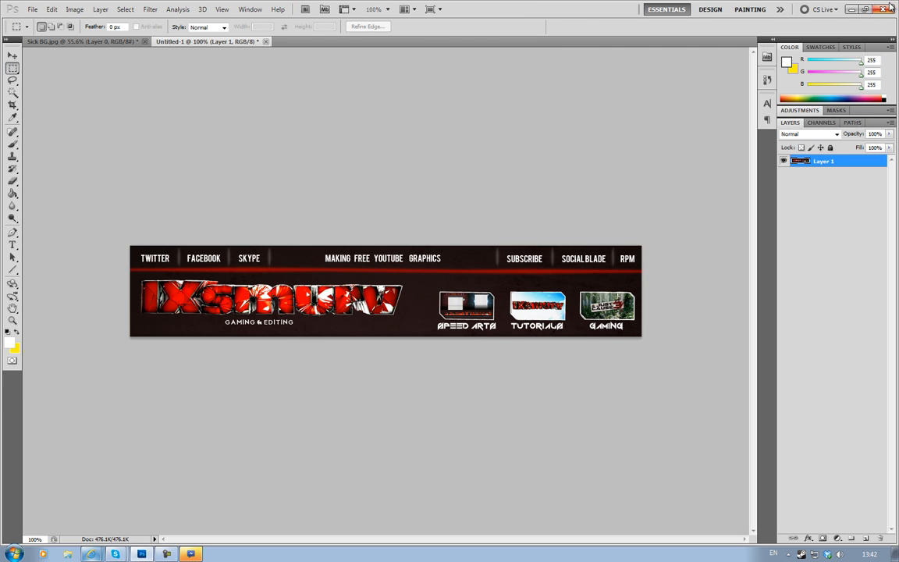
pyautogui.click(265, 41)
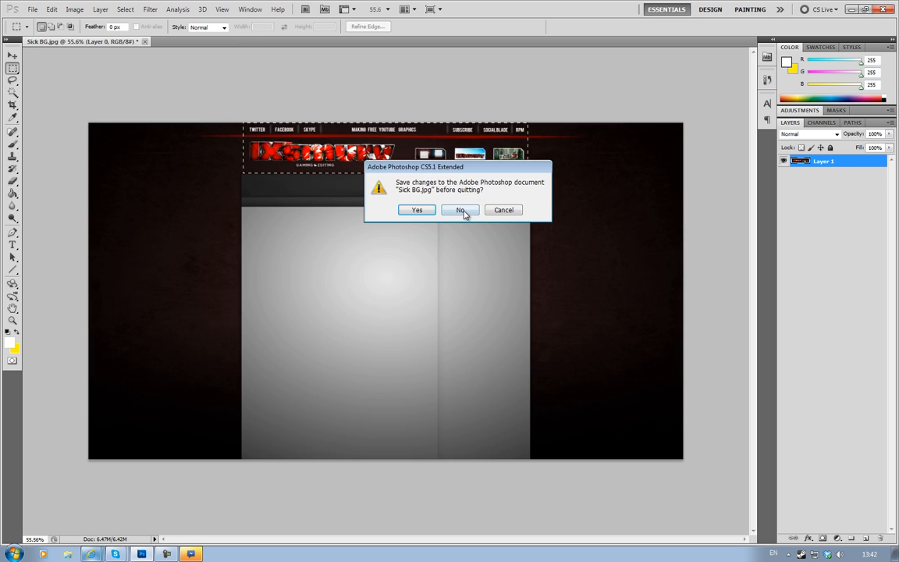
pyautogui.click(458, 209)
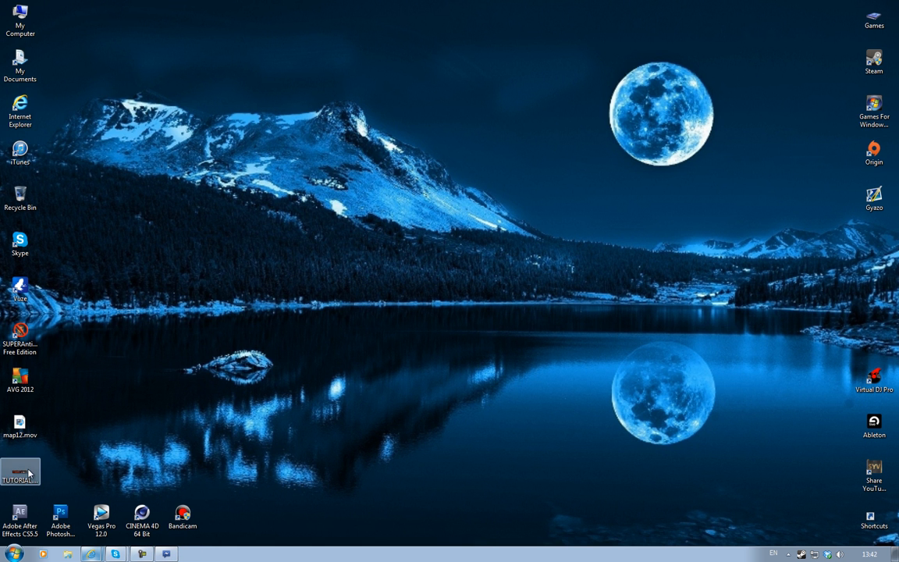
# Browse to TUTORIAL.png on the desktop on image-maps.com and start mapping the image.
pyautogui.doubleClick(19, 471)
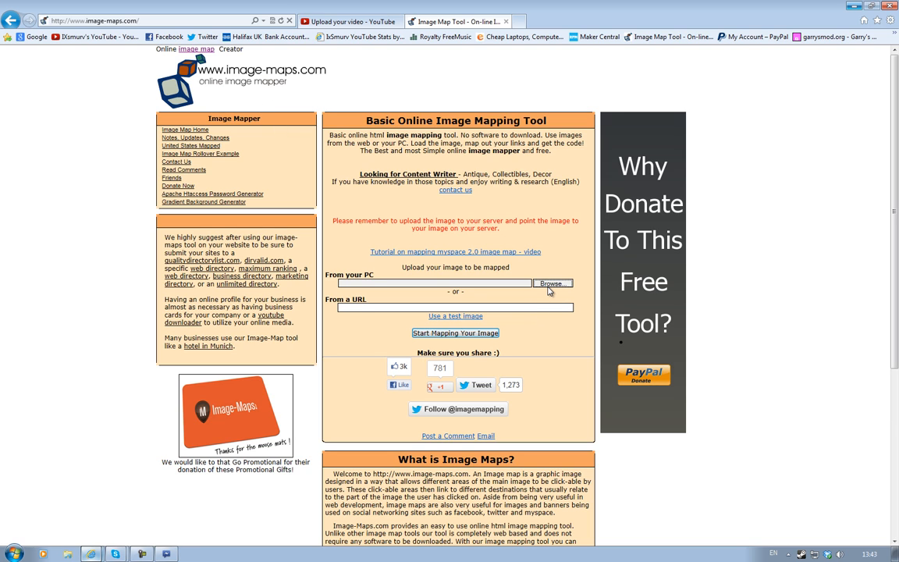
pyautogui.click(552, 284)
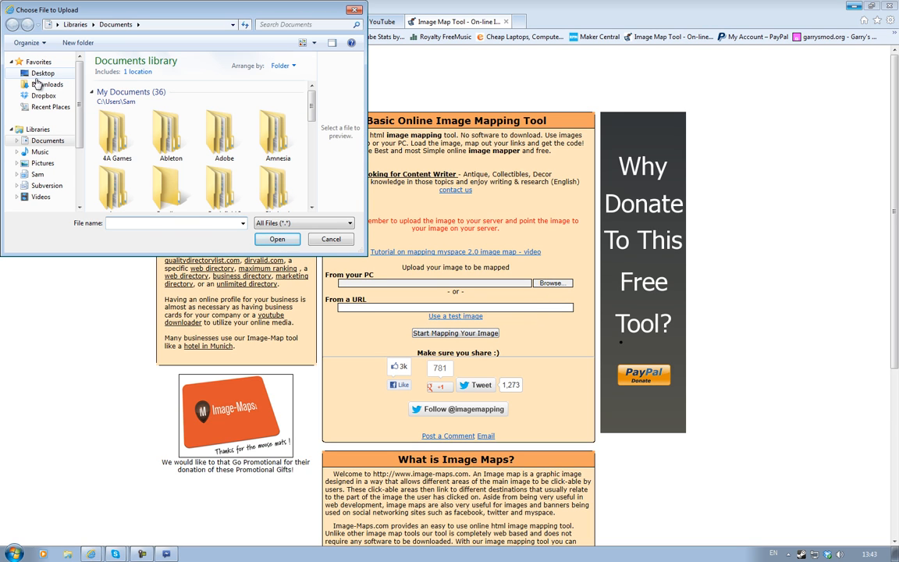
pyautogui.click(44, 73)
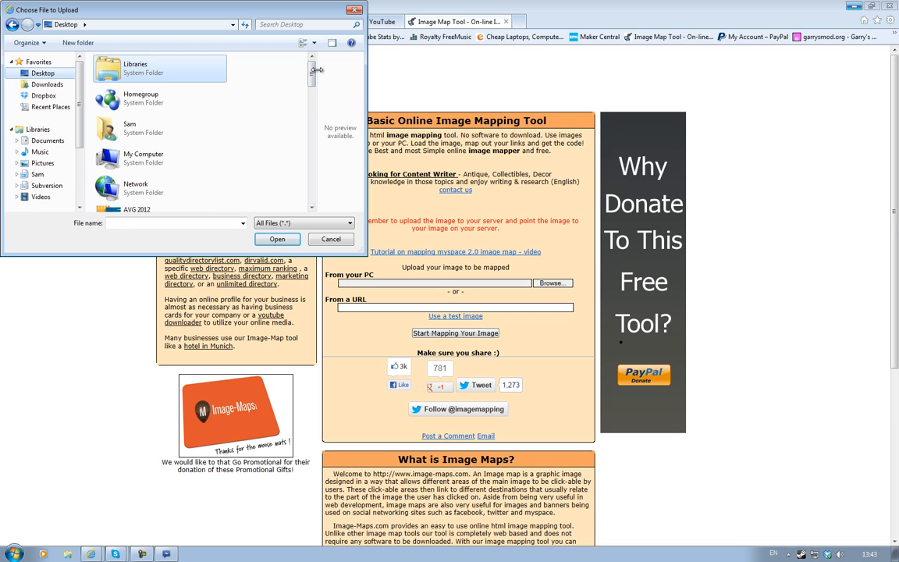
pyautogui.scroll(-3)
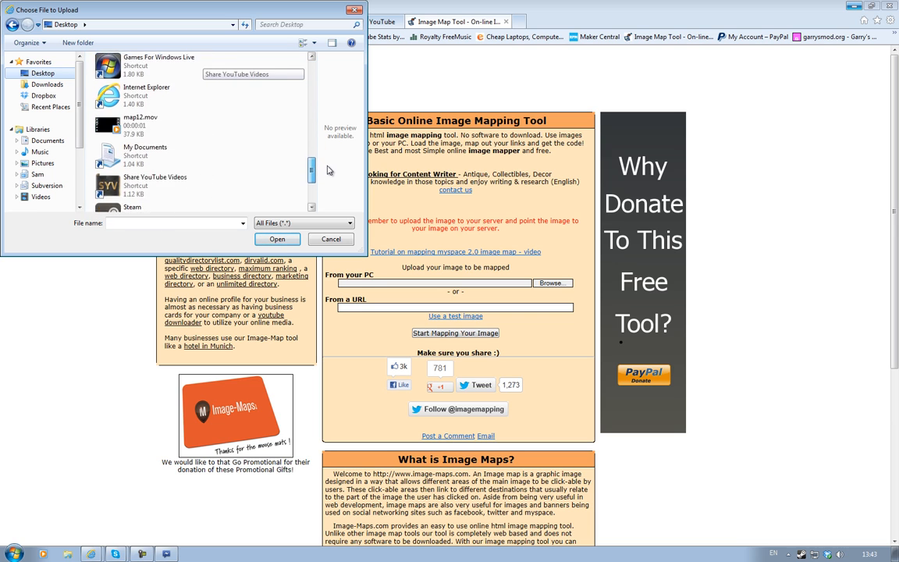
pyautogui.click(277, 239)
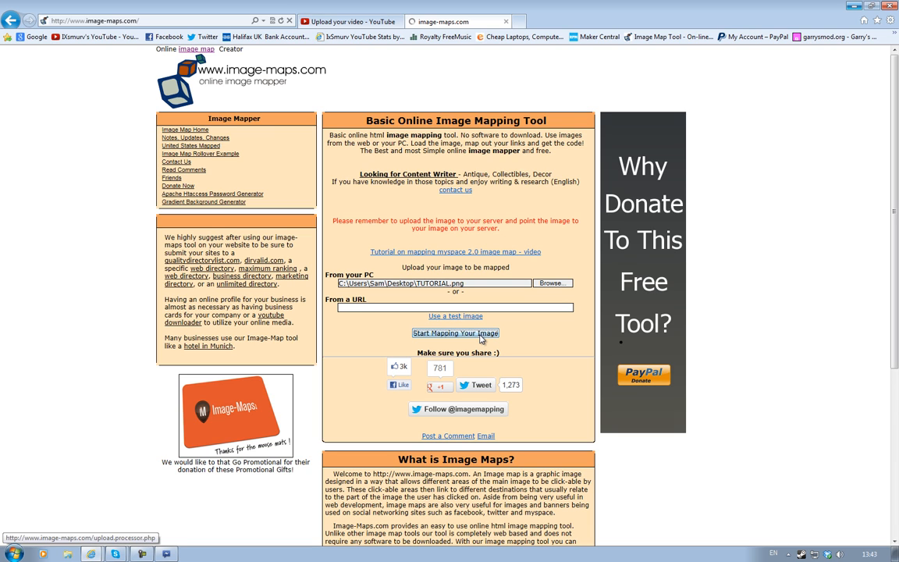
pyautogui.click(349, 22)
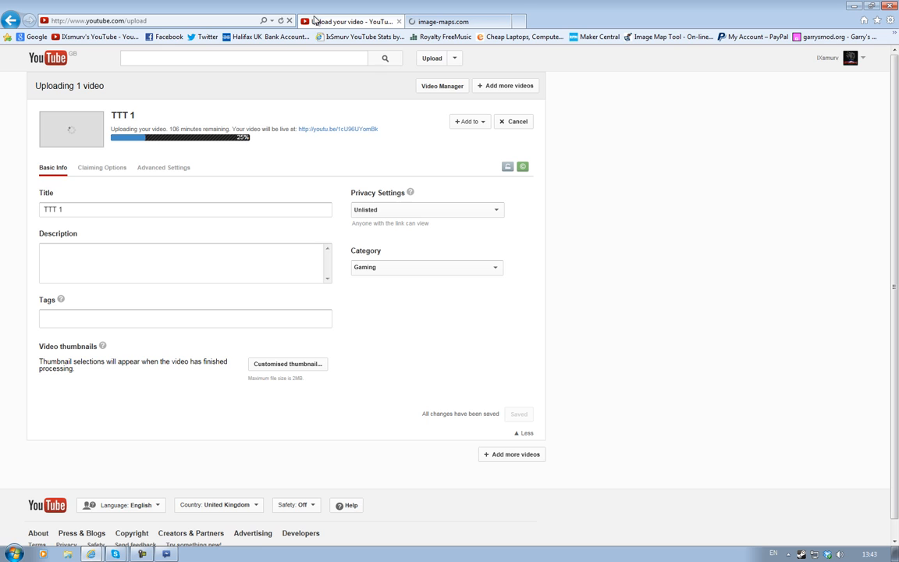
# Return to the image-maps.com tab and continue past the upload success page to map editing.
pyautogui.click(455, 21)
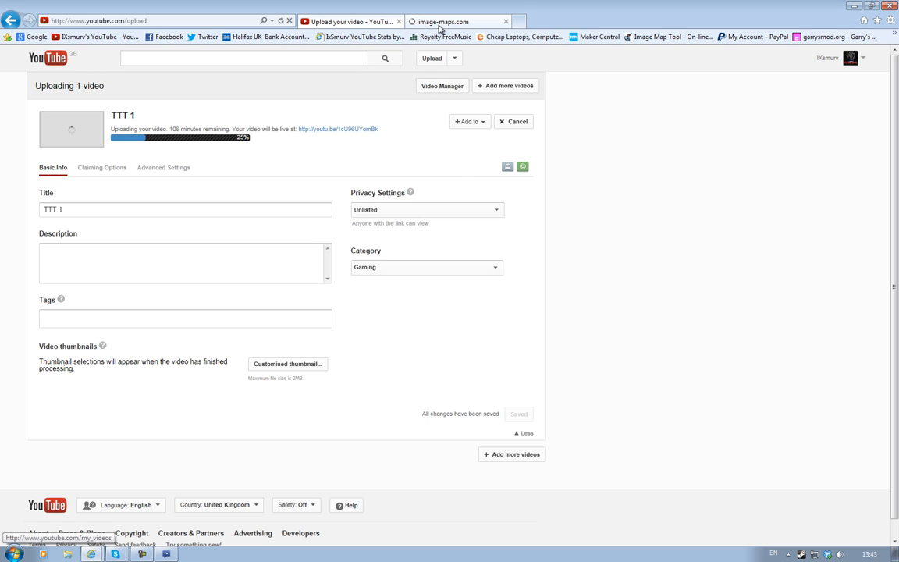
pyautogui.click(456, 22)
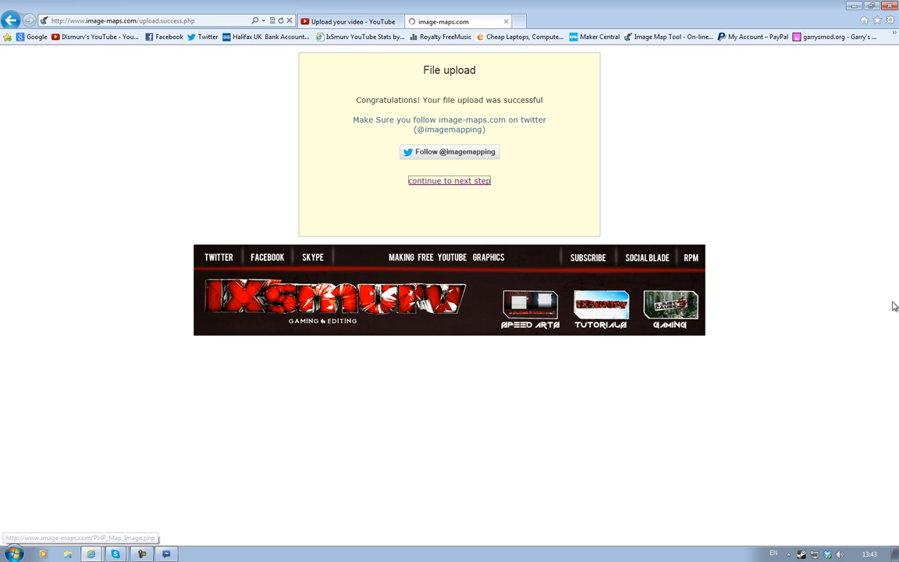
pyautogui.click(449, 181)
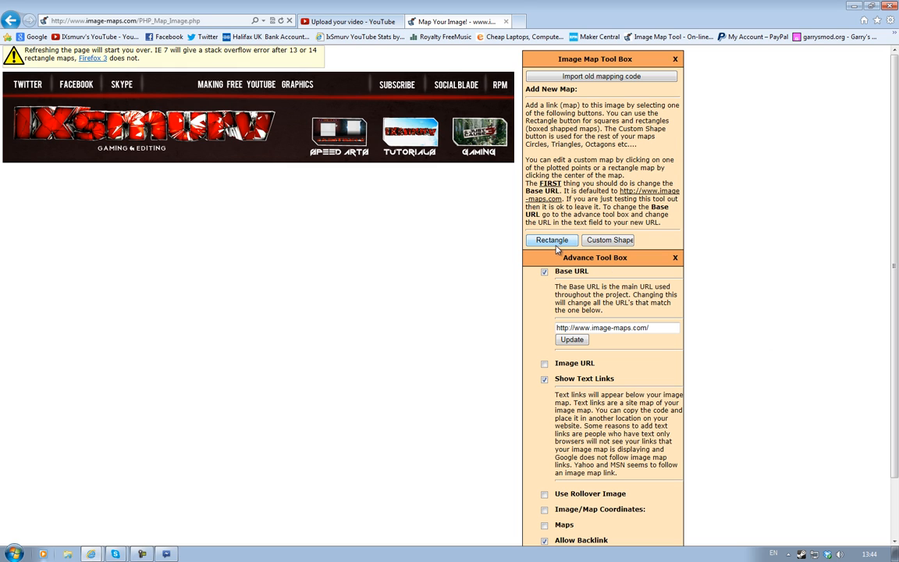
pyautogui.click(552, 241)
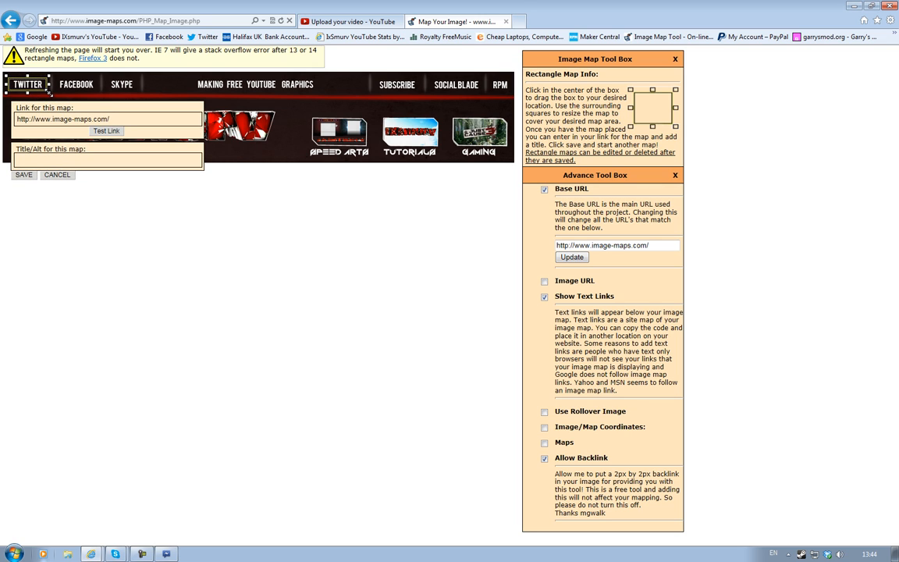
pyautogui.click(554, 22)
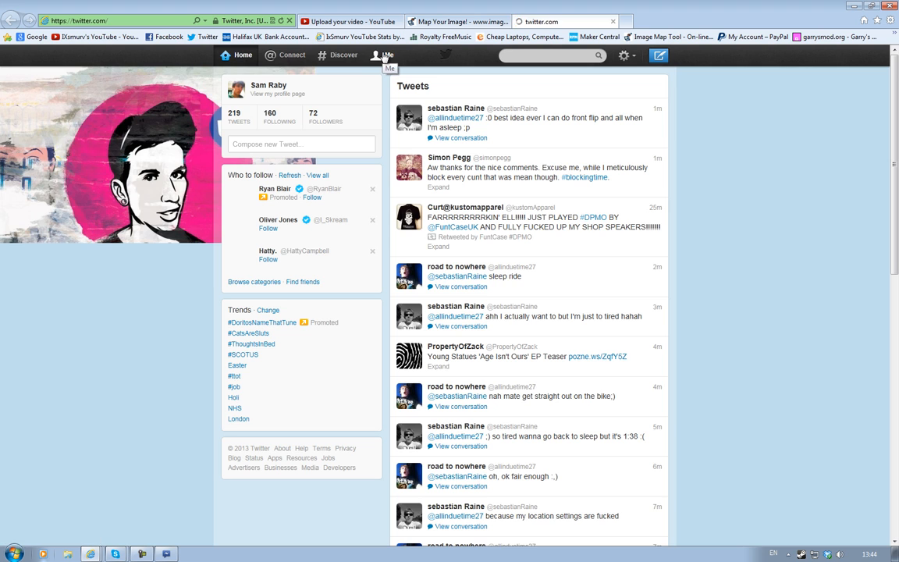
pyautogui.click(382, 55)
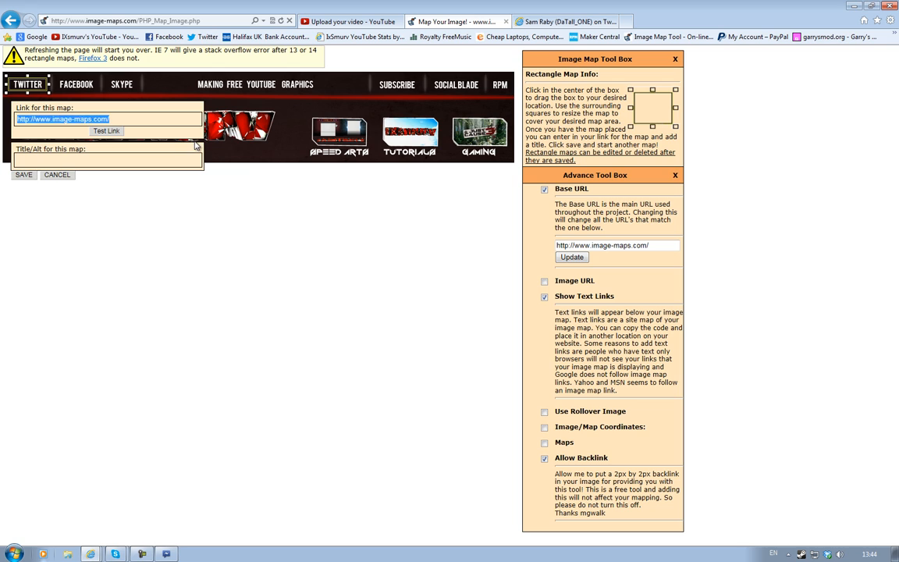
pyautogui.write('https://twitter.com/DaTall_ONE')
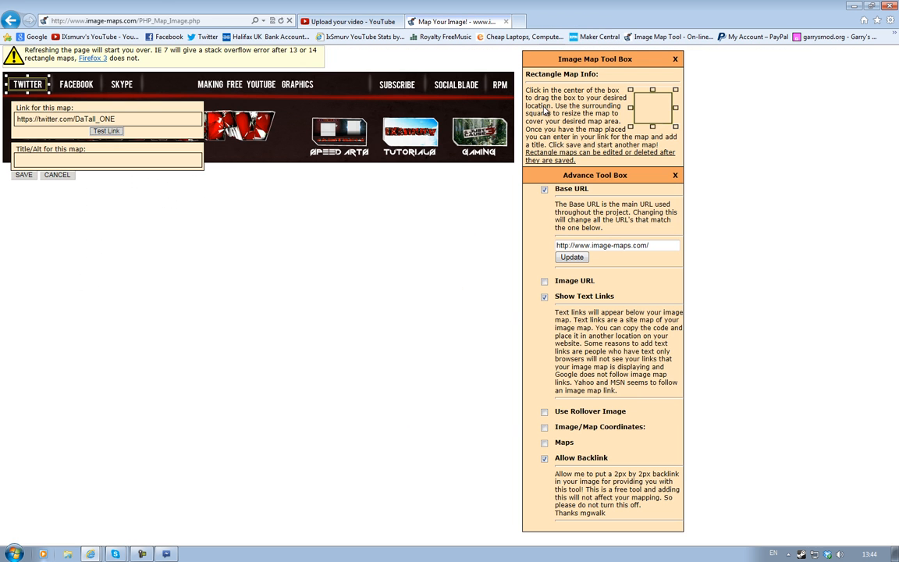
pyautogui.click(24, 174)
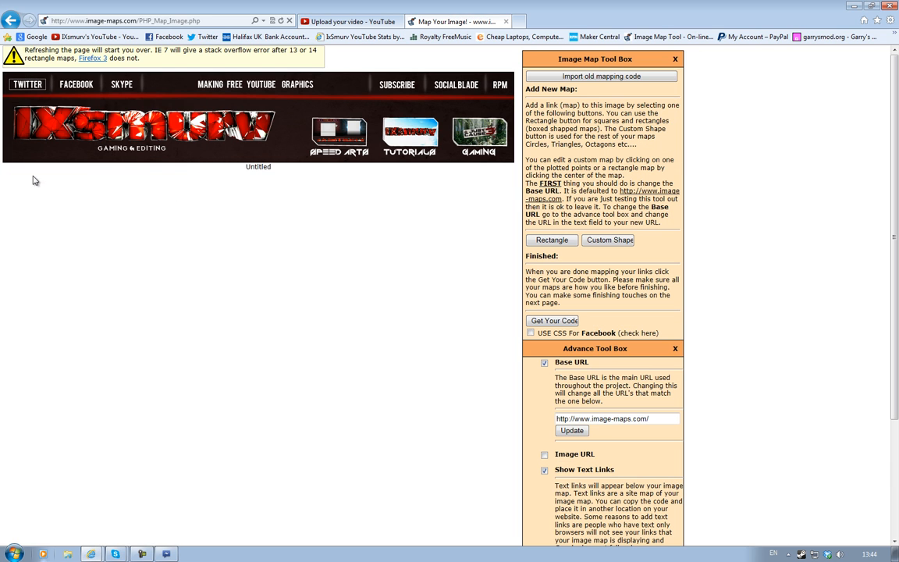
# Draw and save a second linked rectangle hotspot, then proceed to the image map code page.
pyautogui.click(550, 241)
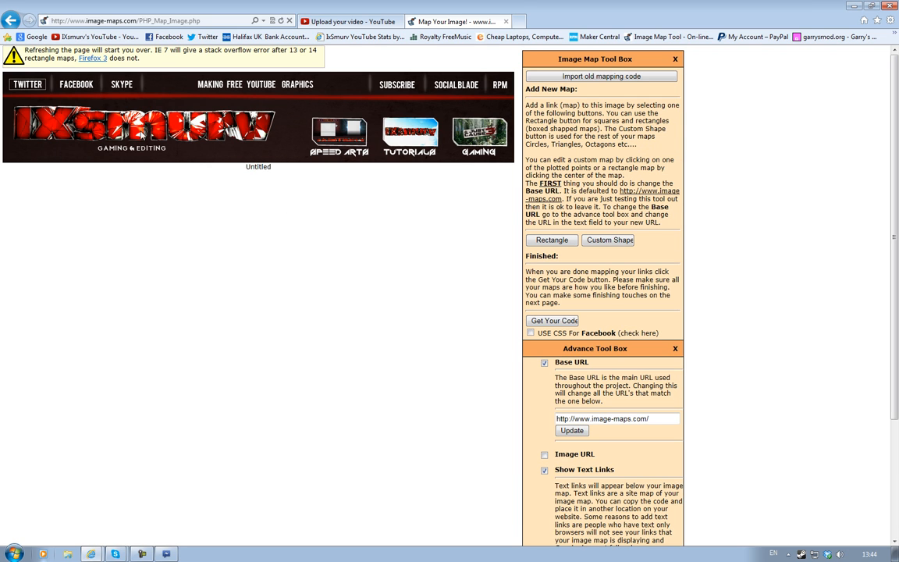
pyautogui.click(609, 240)
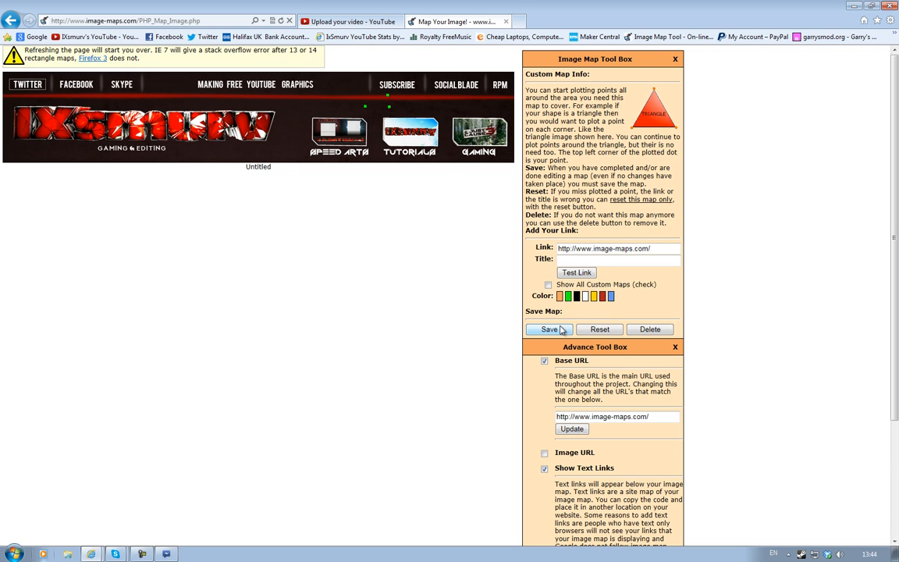
pyautogui.click(549, 328)
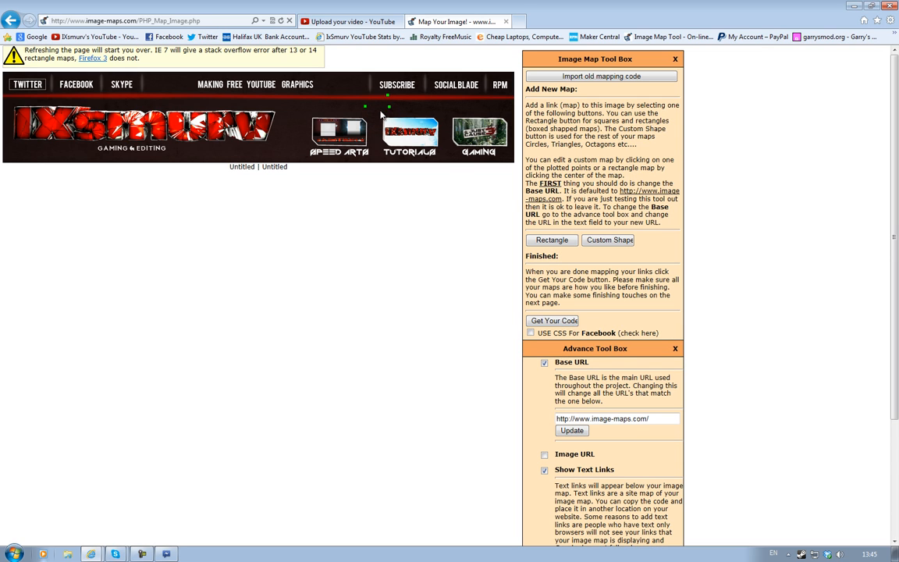
pyautogui.moveTo(462, 170)
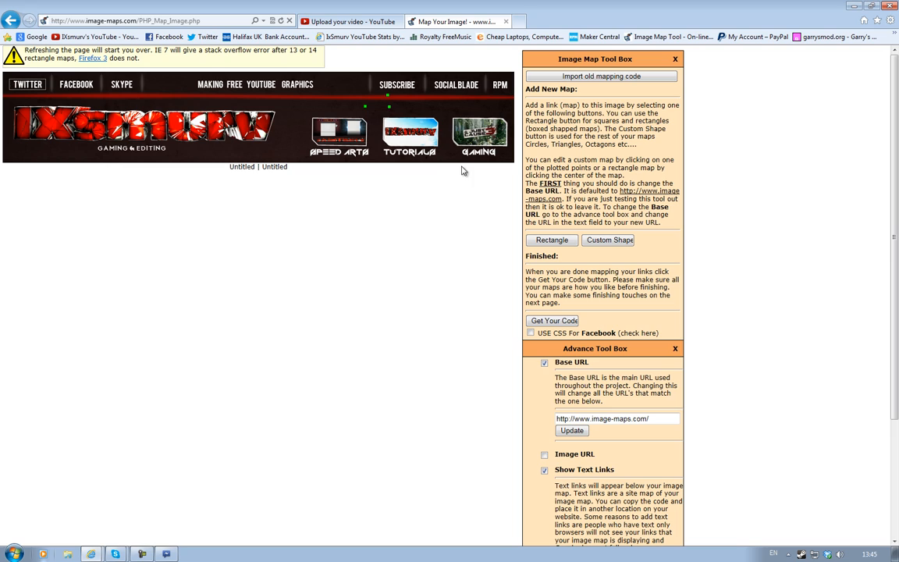
pyautogui.moveTo(390, 103)
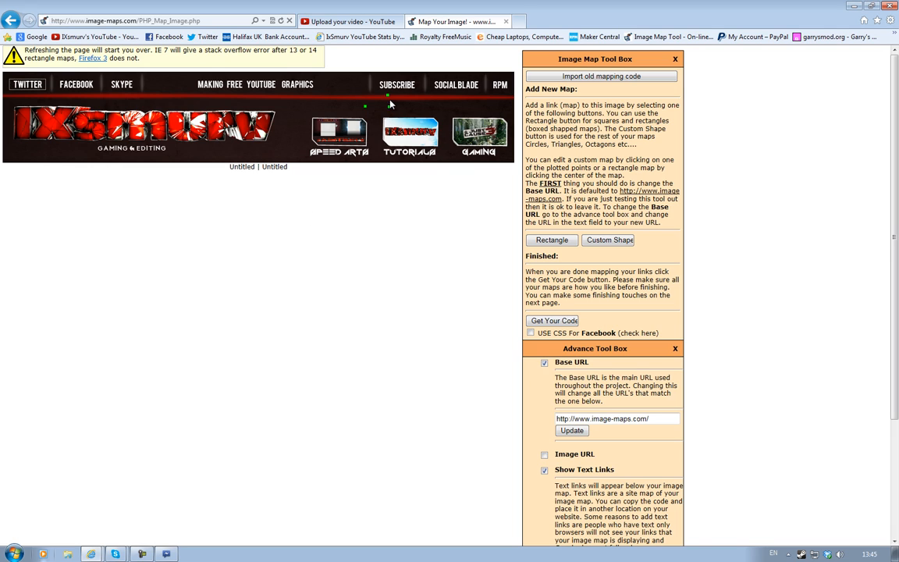
pyautogui.moveTo(115, 353)
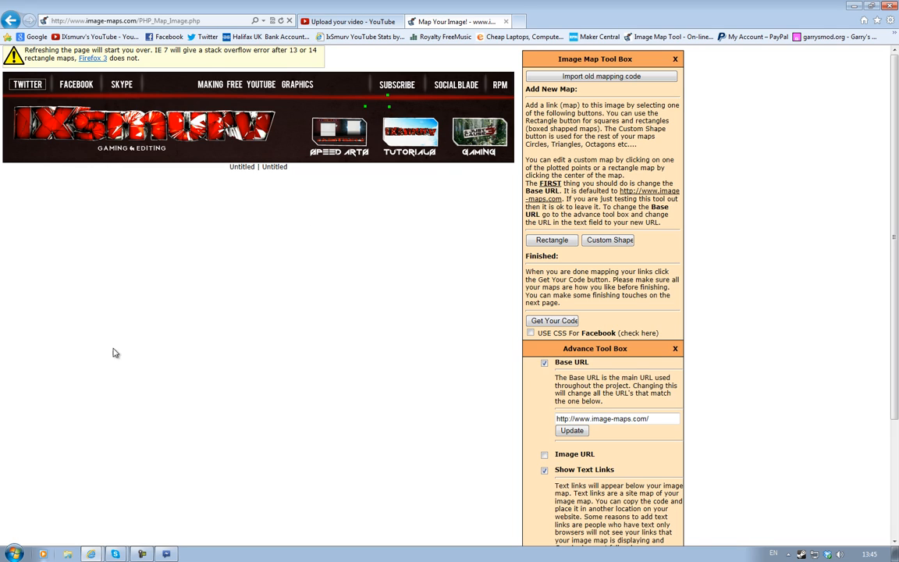
pyautogui.moveTo(792, 303)
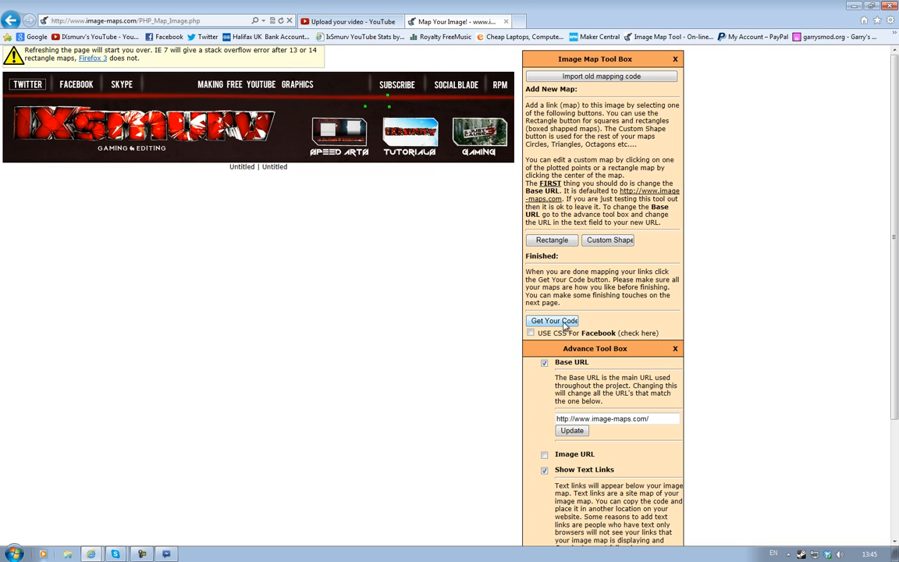
pyautogui.click(552, 321)
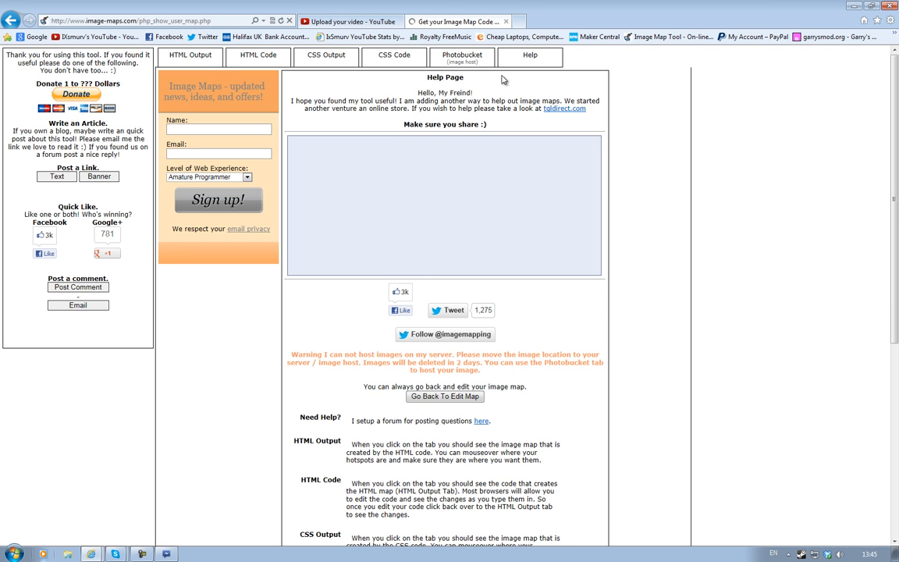
pyautogui.moveTo(203, 75)
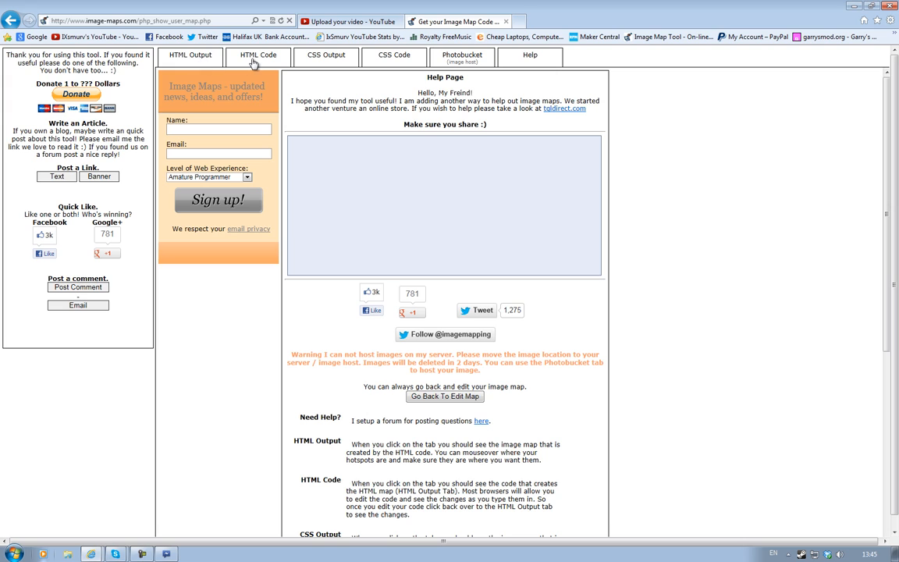
pyautogui.moveTo(552, 72)
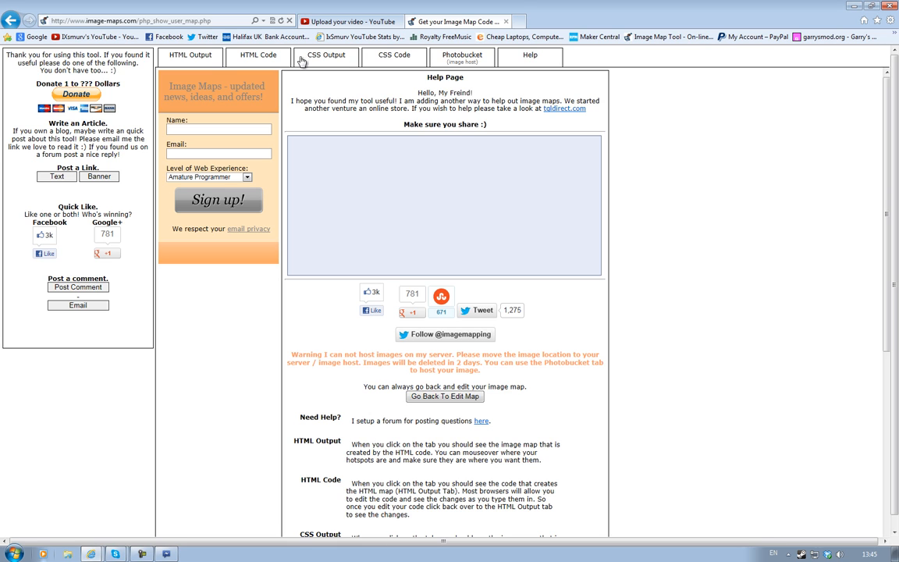
# Select all the generated HTML map code, then switch to the YouTube homepage.
pyautogui.click(259, 54)
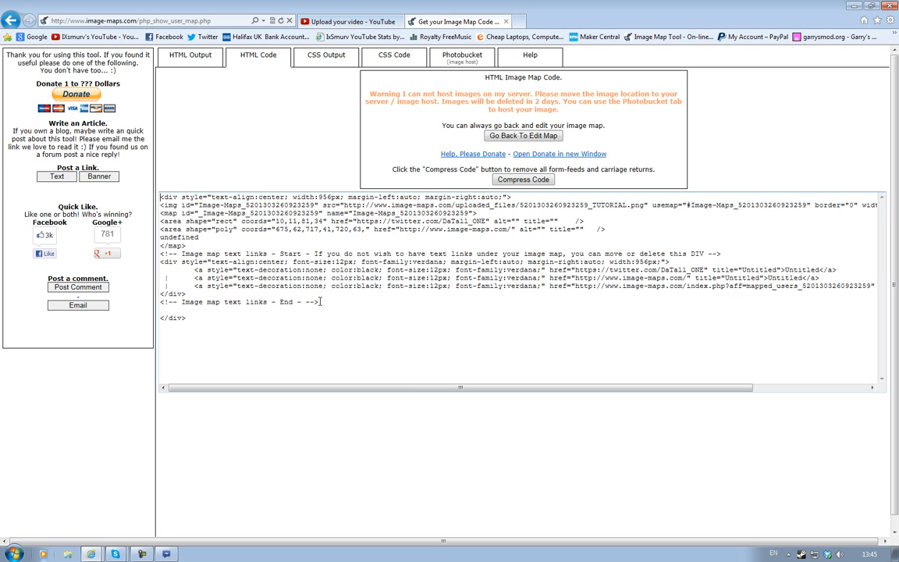
pyautogui.rightClick(320, 303)
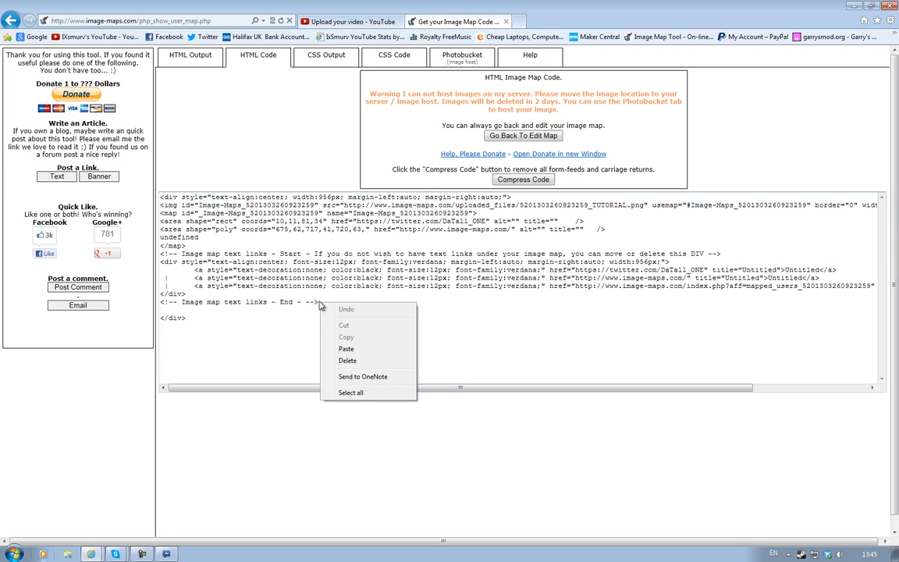
pyautogui.moveTo(352, 412)
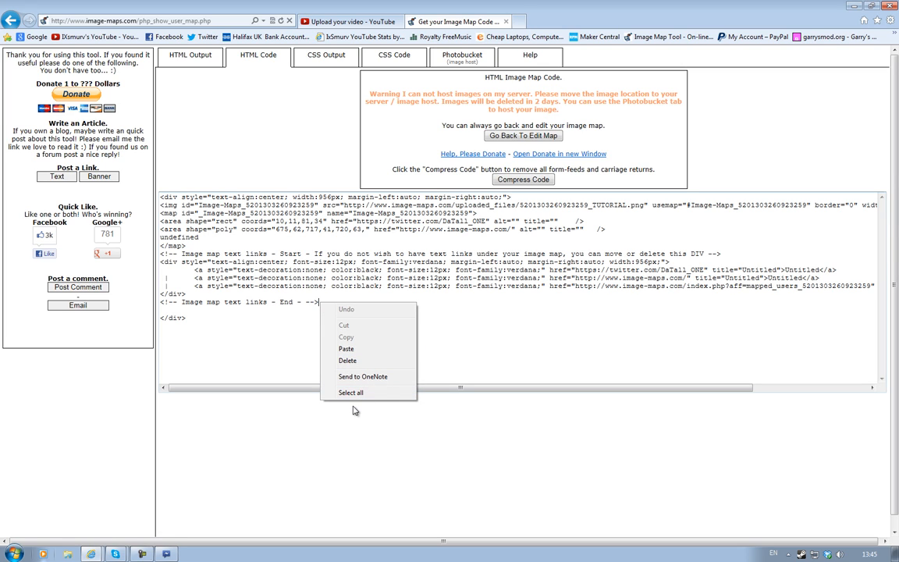
pyautogui.click(349, 393)
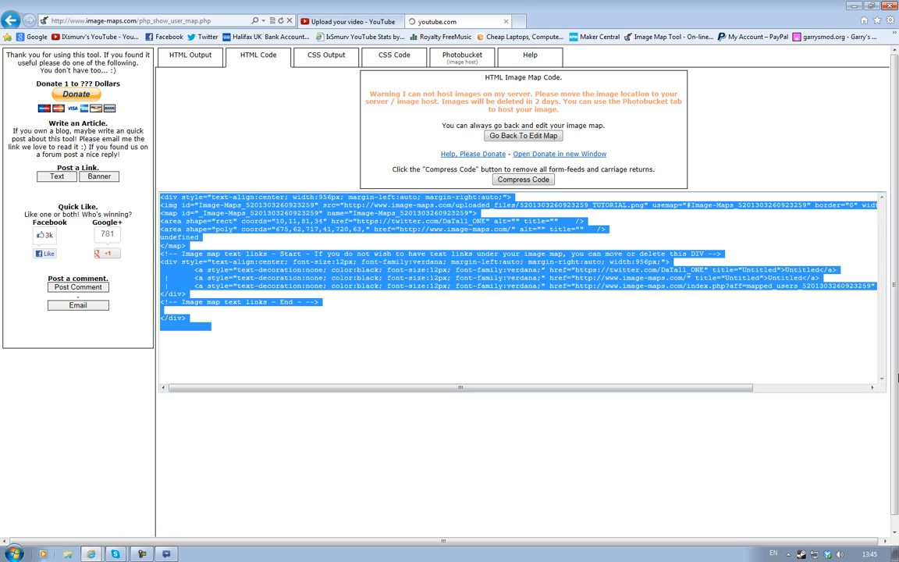
pyautogui.click(456, 22)
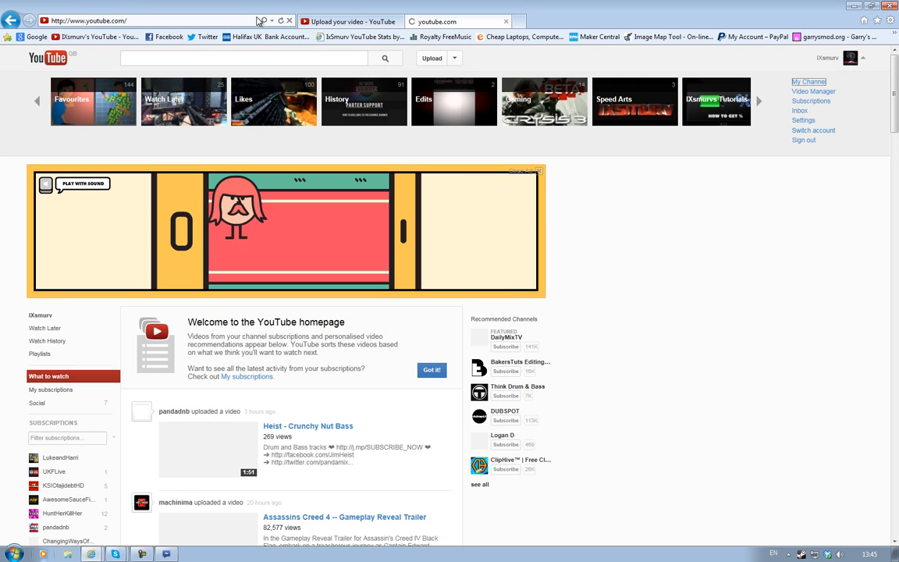
# Go to the channel's settings and reach the Channel Banner fields.
pyautogui.click(808, 81)
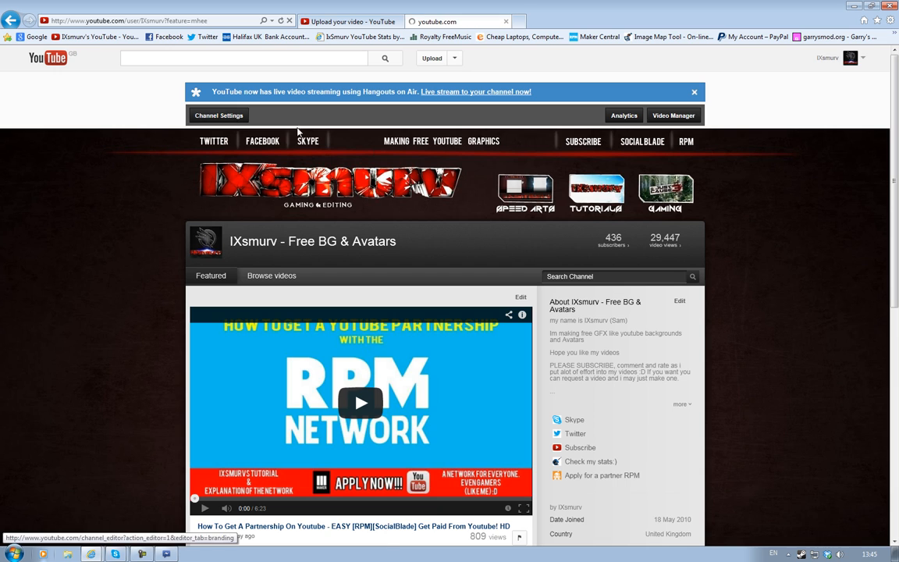
pyautogui.click(219, 115)
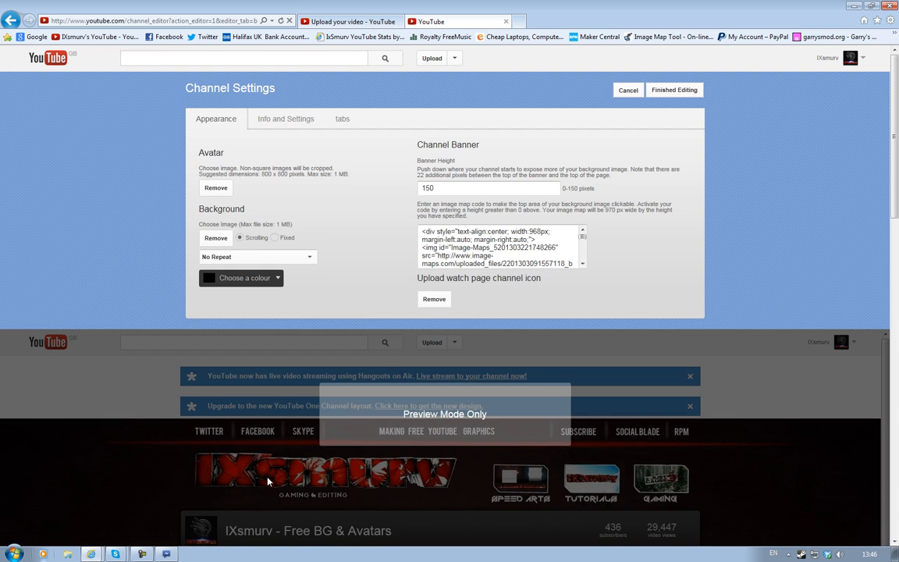
pyautogui.scroll(-3)
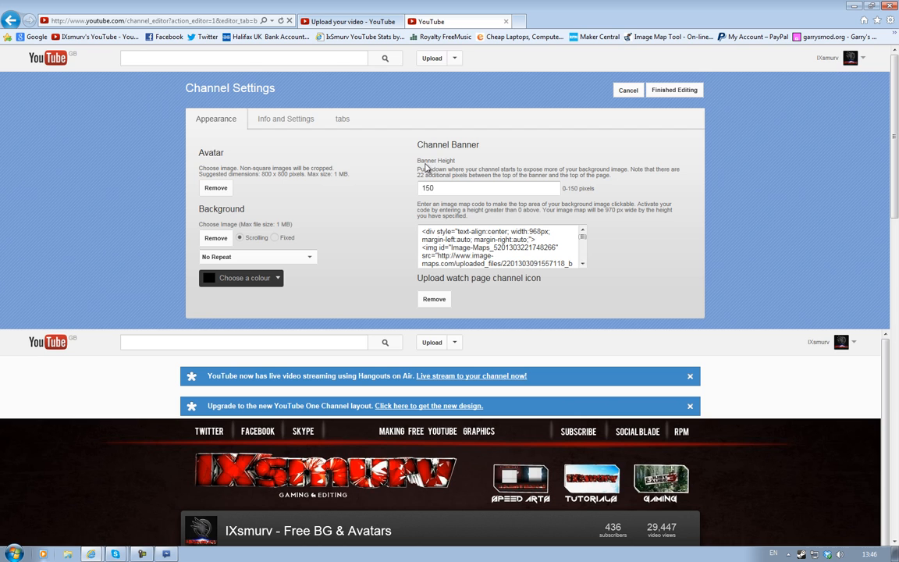
pyautogui.click(486, 188)
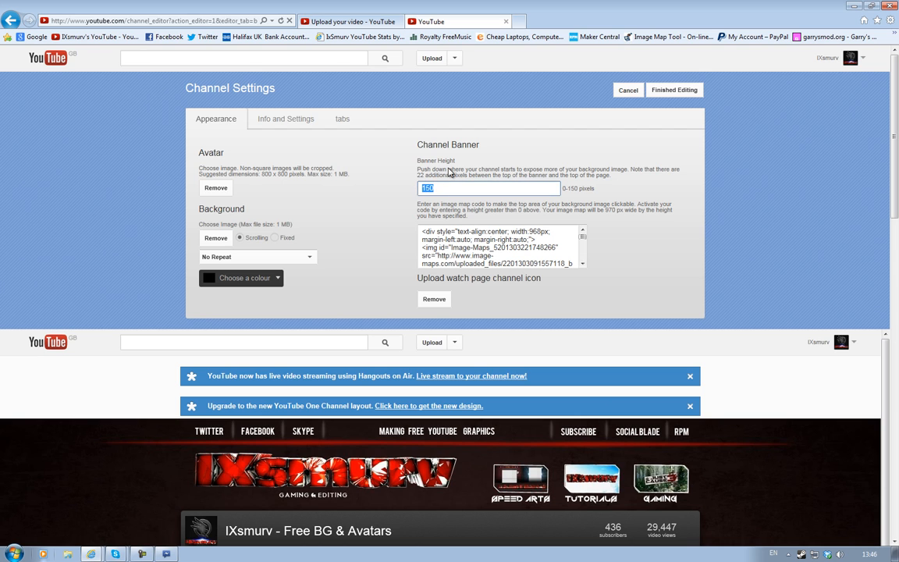
# Paste the map code into the banner's image-map box and finish editing to save.
pyautogui.scroll(-3)
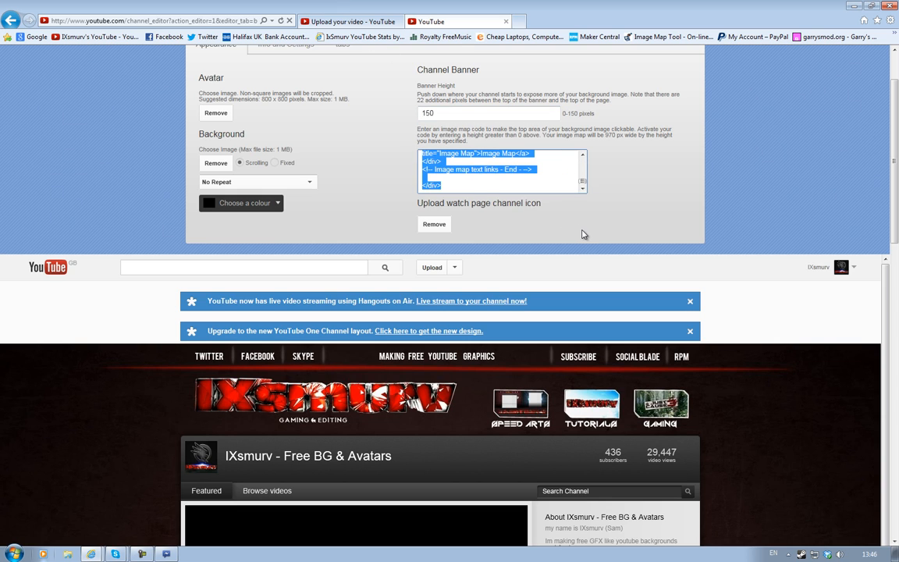
pyautogui.rightClick(484, 169)
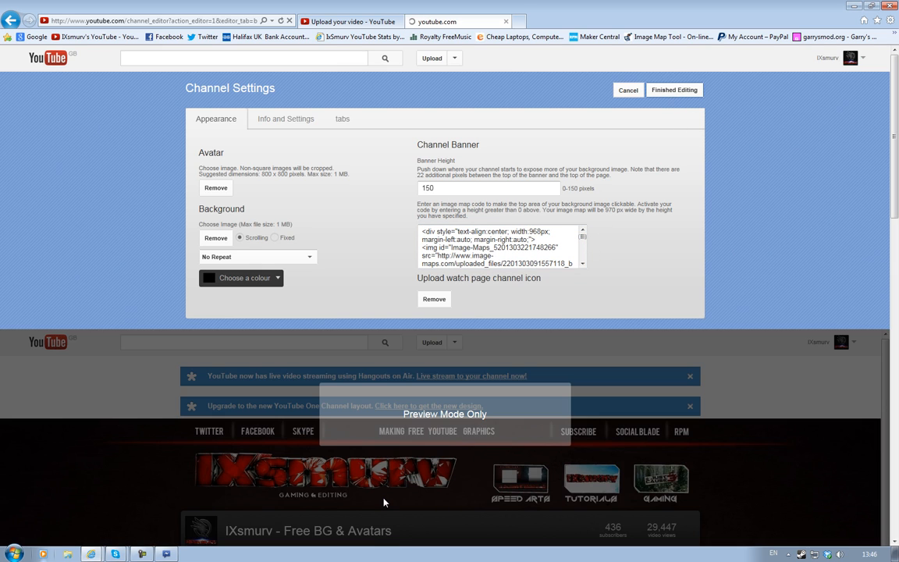
pyautogui.click(673, 89)
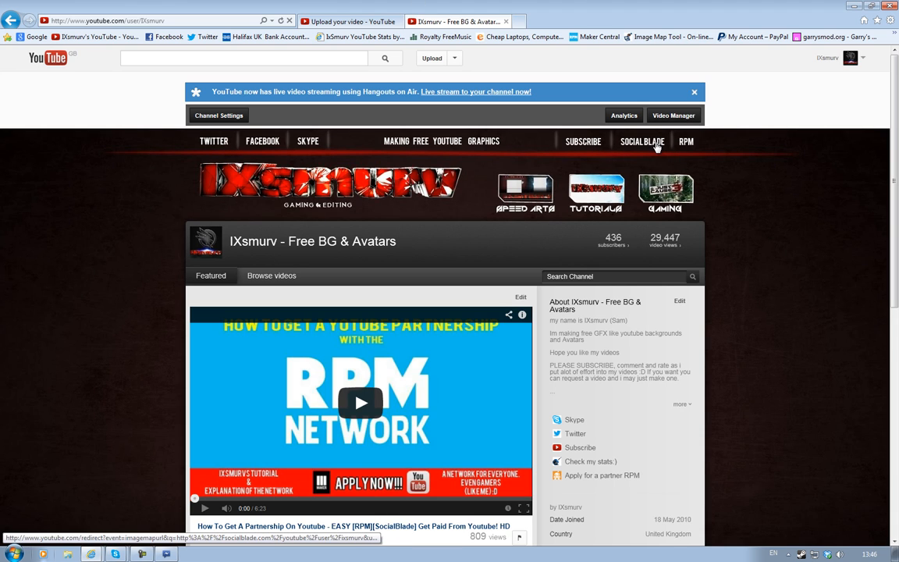
# Follow the banner's SOCIAL BLADE hotspot to the channel's stats, then return to the upload page.
pyautogui.click(641, 140)
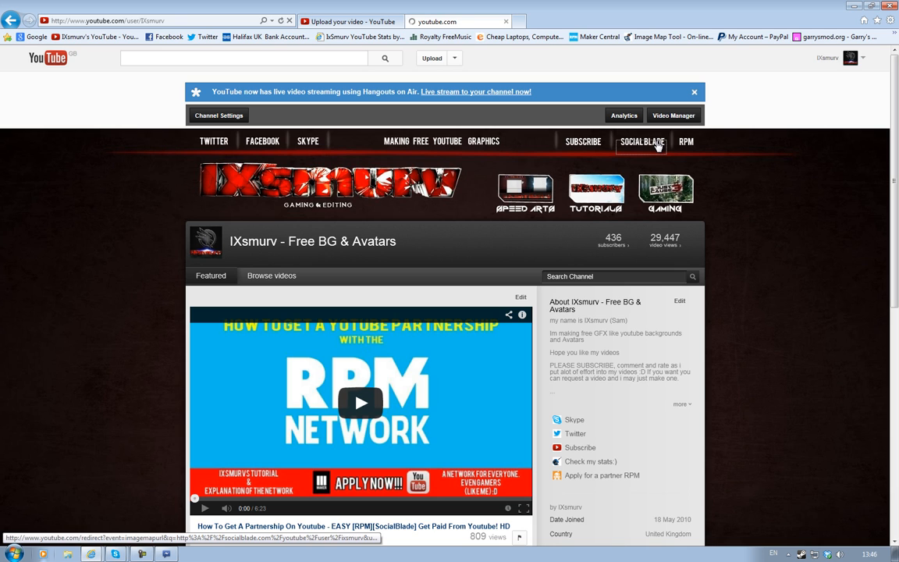
pyautogui.click(641, 140)
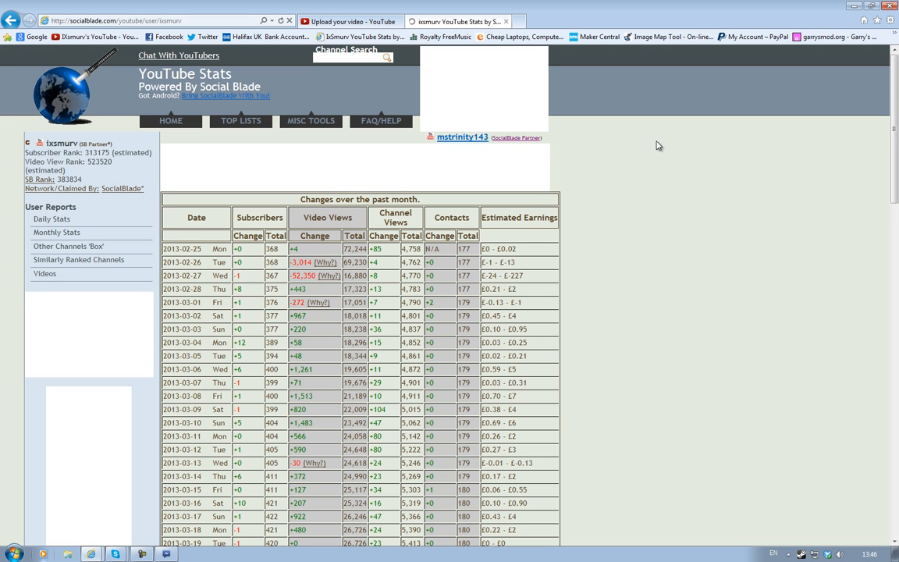
pyautogui.scroll(-3)
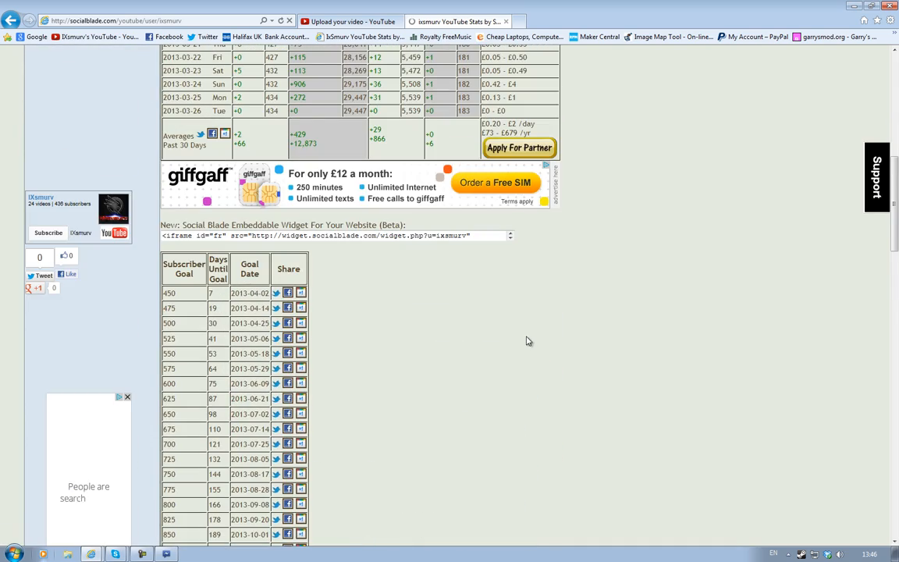
pyautogui.scroll(3)
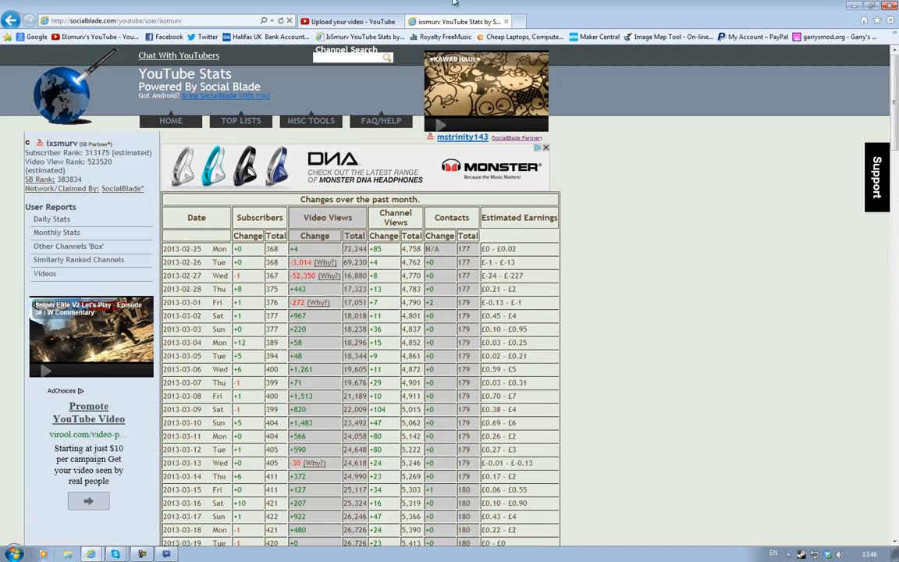
pyautogui.click(347, 22)
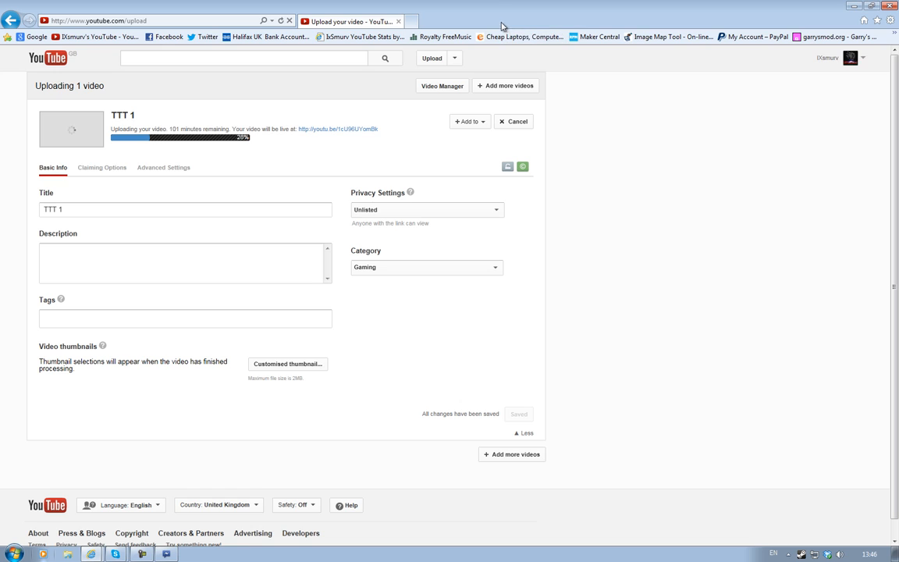
pyautogui.moveTo(833, 381)
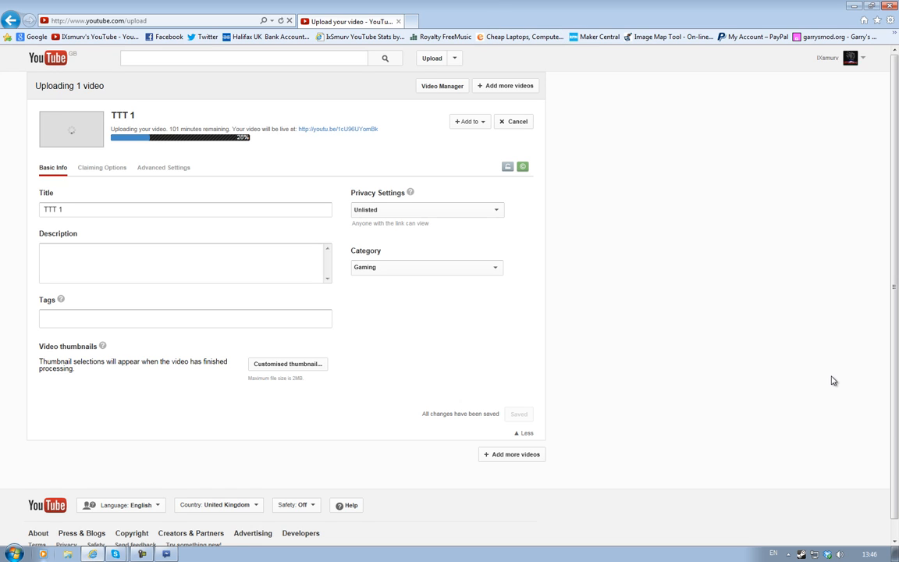